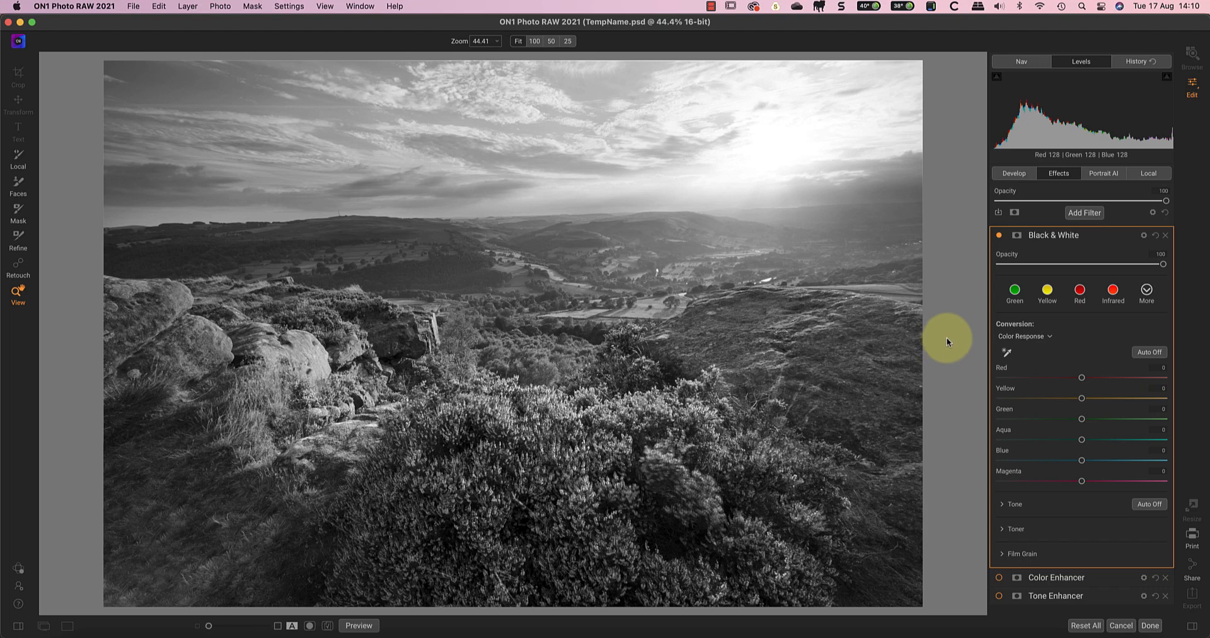
pyautogui.moveTo(949, 339)
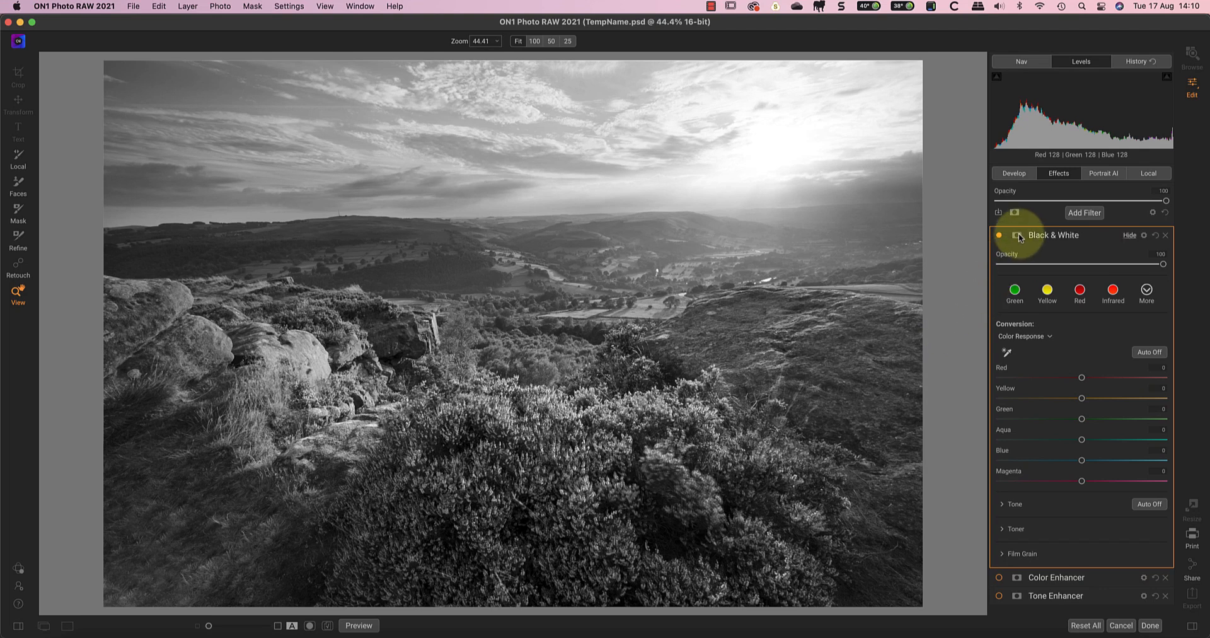
# Add a Linear Top gradient mask to the Black & White filter.
pyautogui.click(17, 215)
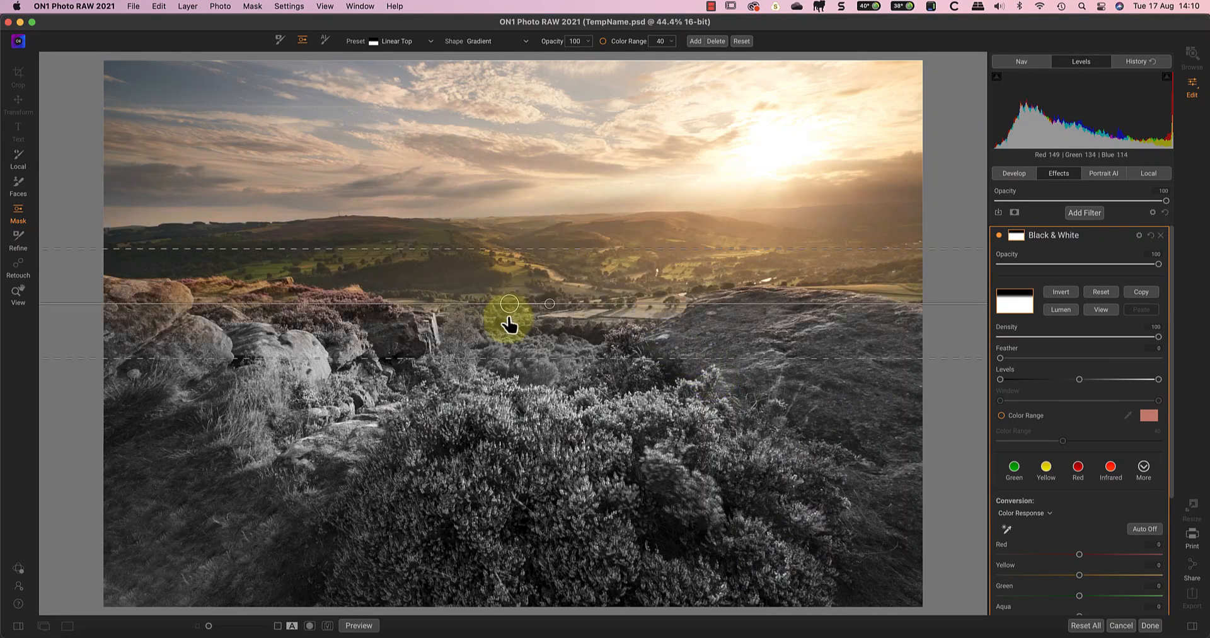
# Centre the gradient on the rock line and widen its feather into sky and heather.
pyautogui.moveTo(509, 302); pyautogui.dragTo(523, 390)
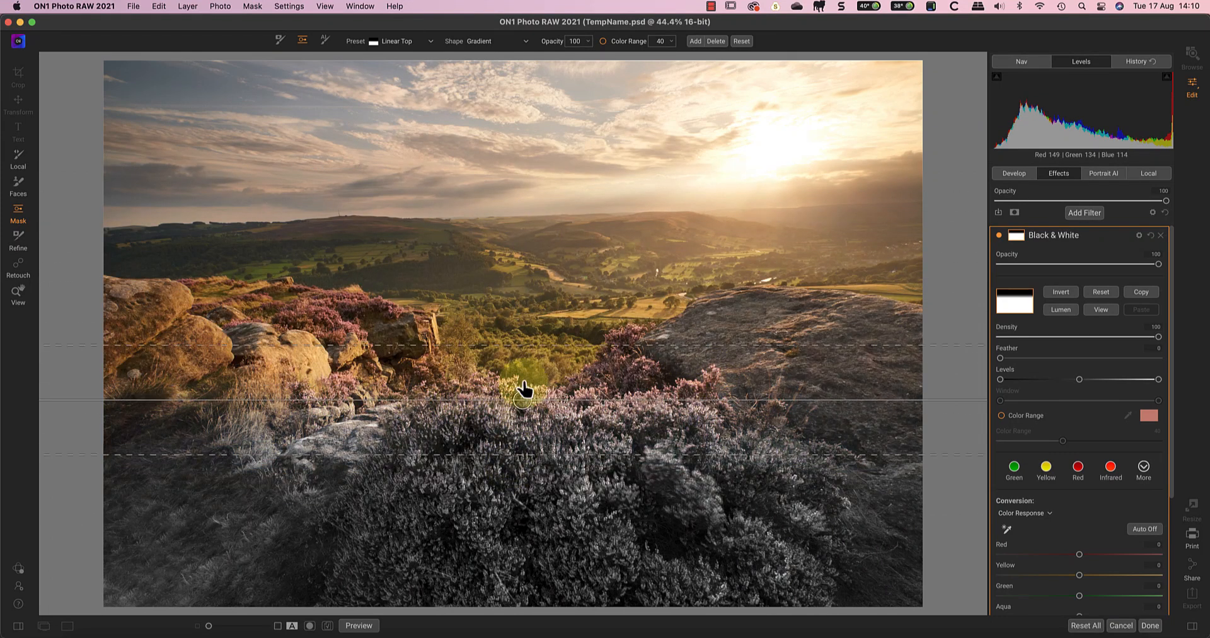
pyautogui.moveTo(523, 389); pyautogui.dragTo(534, 288)
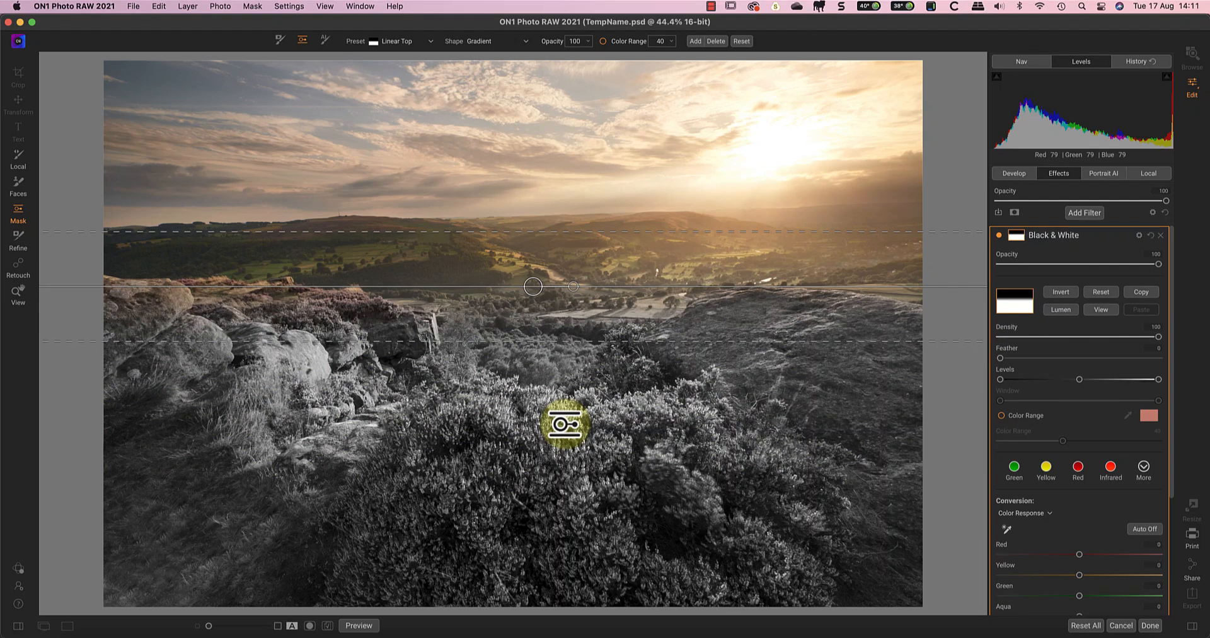
pyautogui.moveTo(565, 426); pyautogui.dragTo(523, 341)
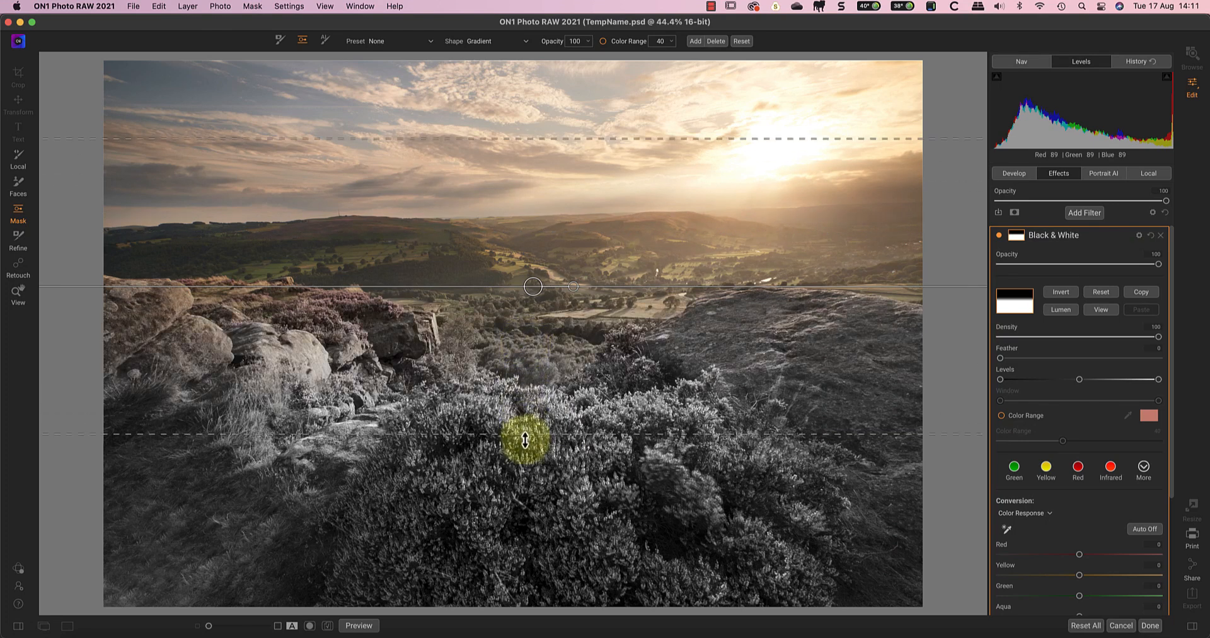
pyautogui.moveTo(525, 442); pyautogui.dragTo(527, 473)
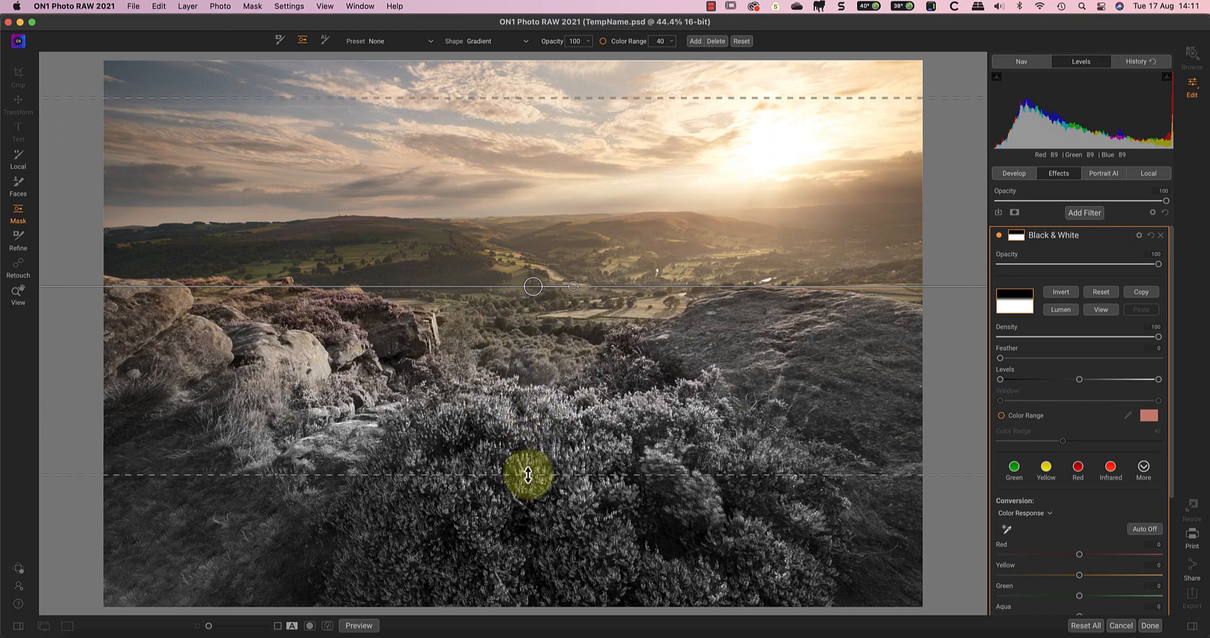
pyautogui.moveTo(528, 474); pyautogui.dragTo(540, 466)
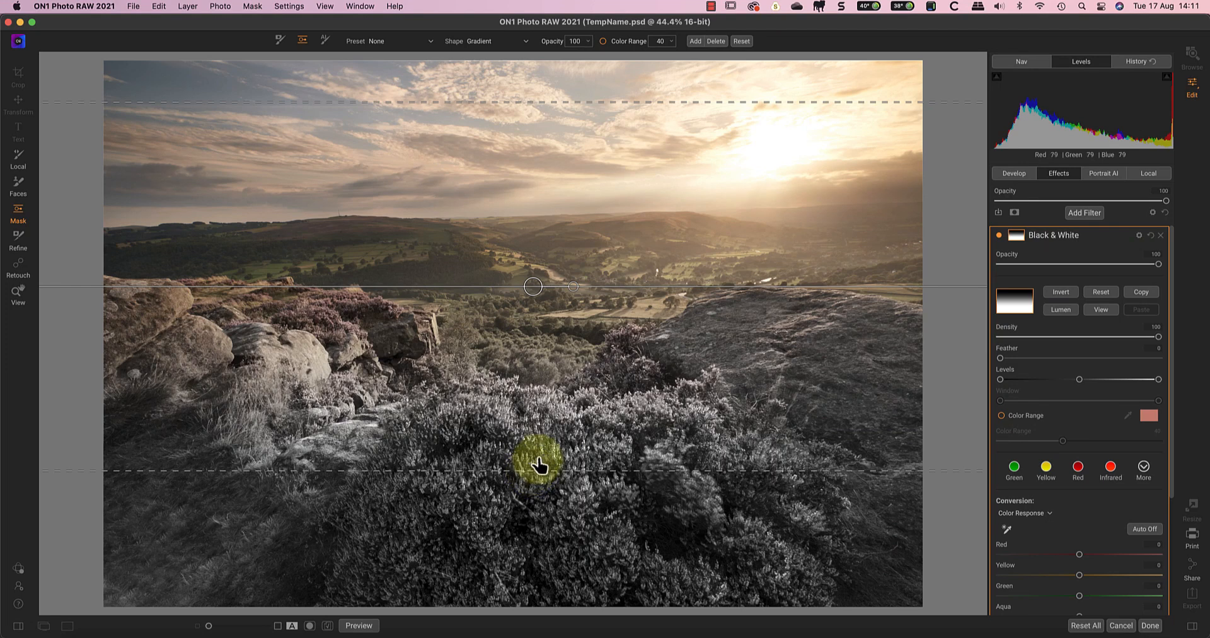
pyautogui.moveTo(536, 463); pyautogui.dragTo(533, 300)
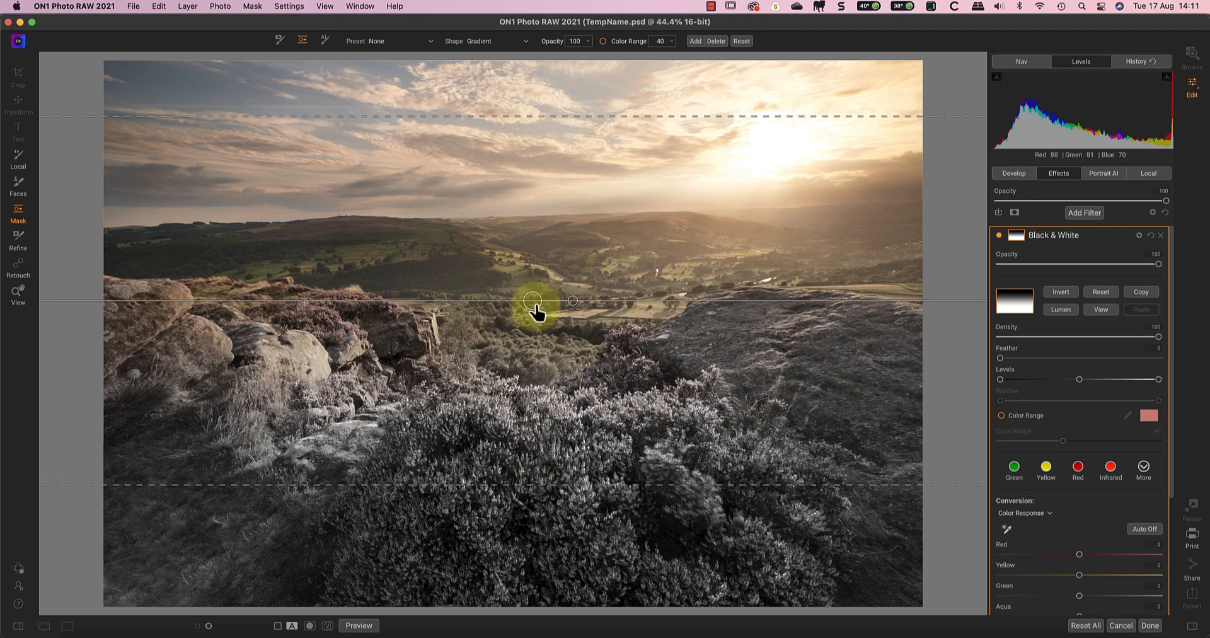
pyautogui.moveTo(533, 301); pyautogui.dragTo(533, 322)
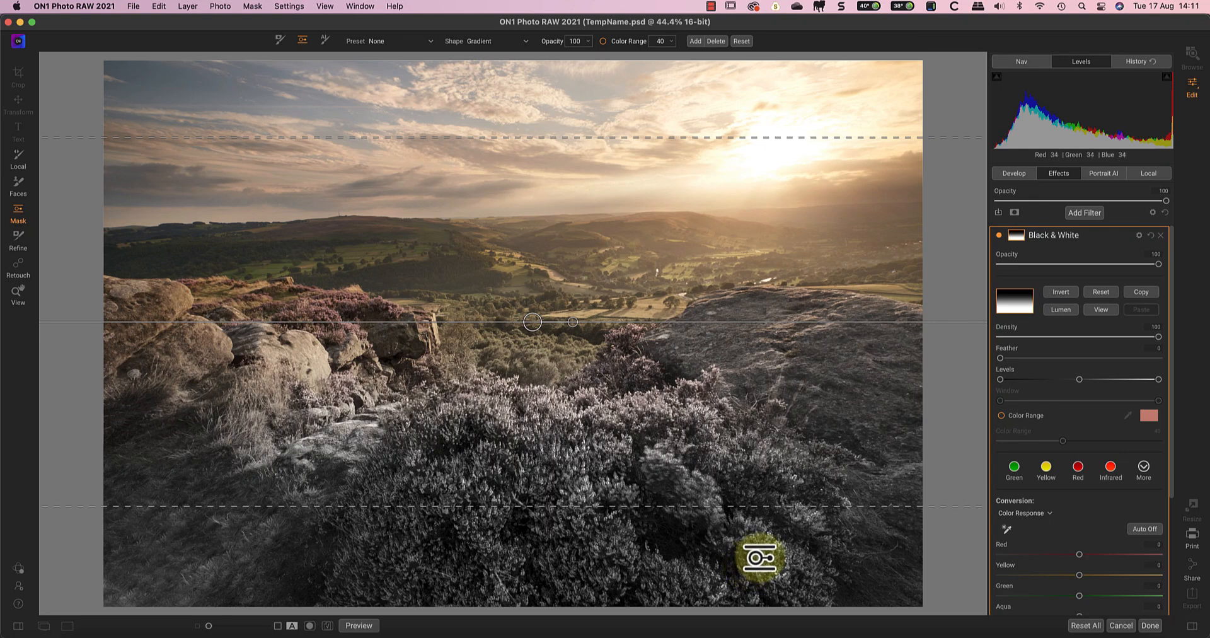
# View the Black & White mask alone, reset it to solid white, and return to the photo.
pyautogui.click(1101, 309)
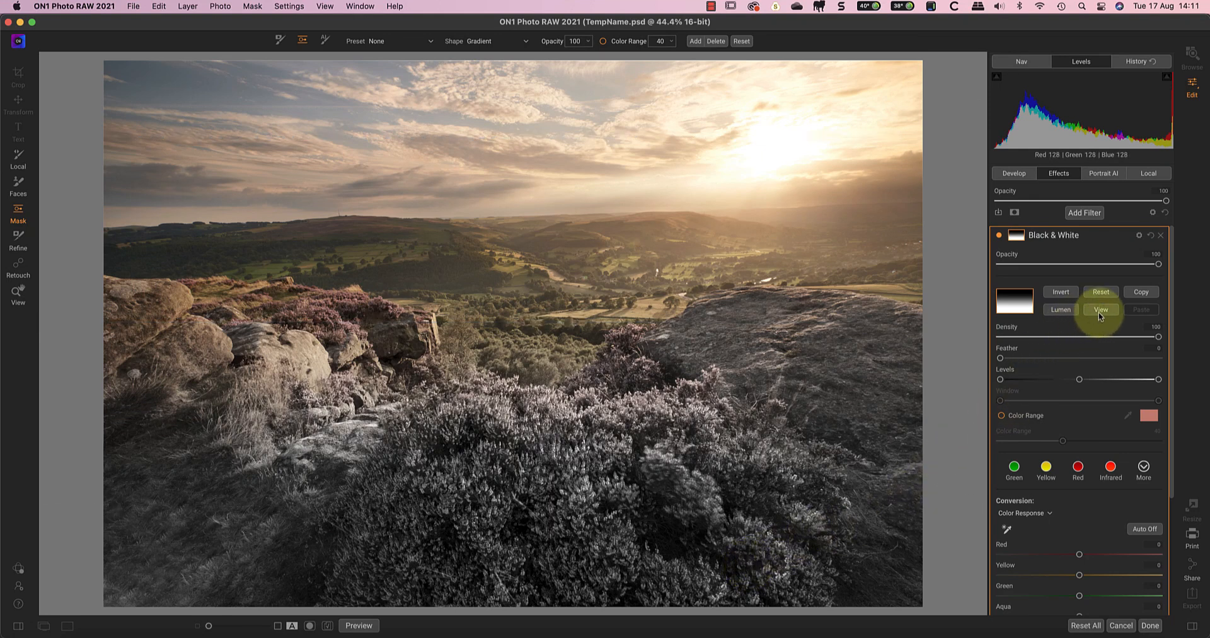
pyautogui.click(1100, 310)
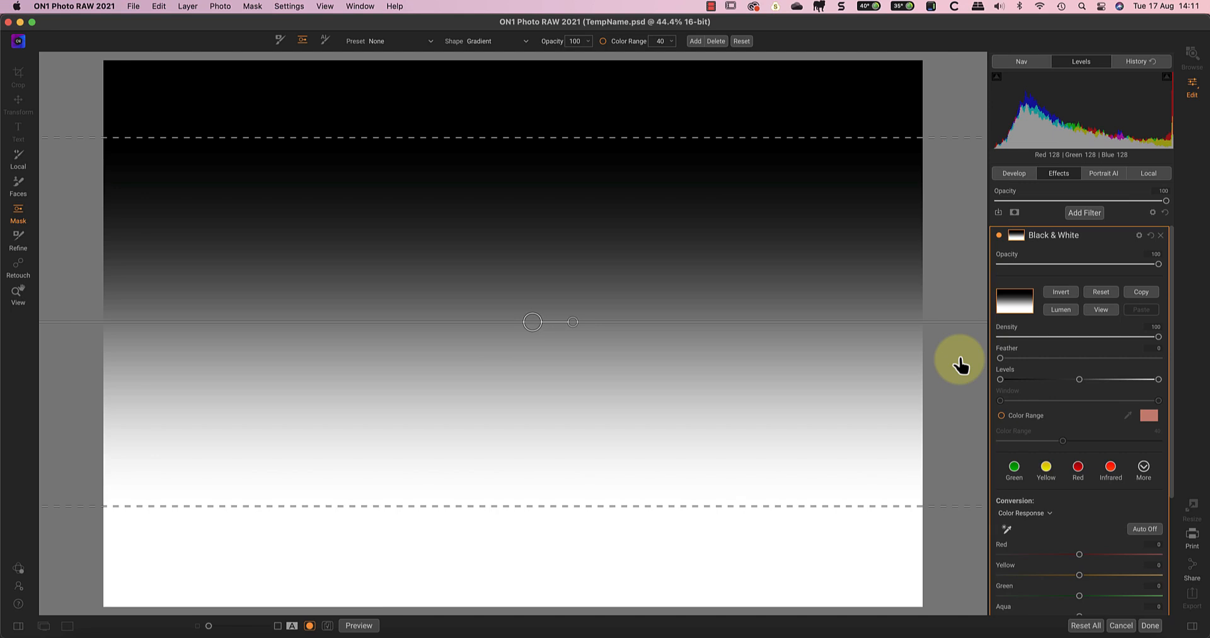
pyautogui.moveTo(963, 366)
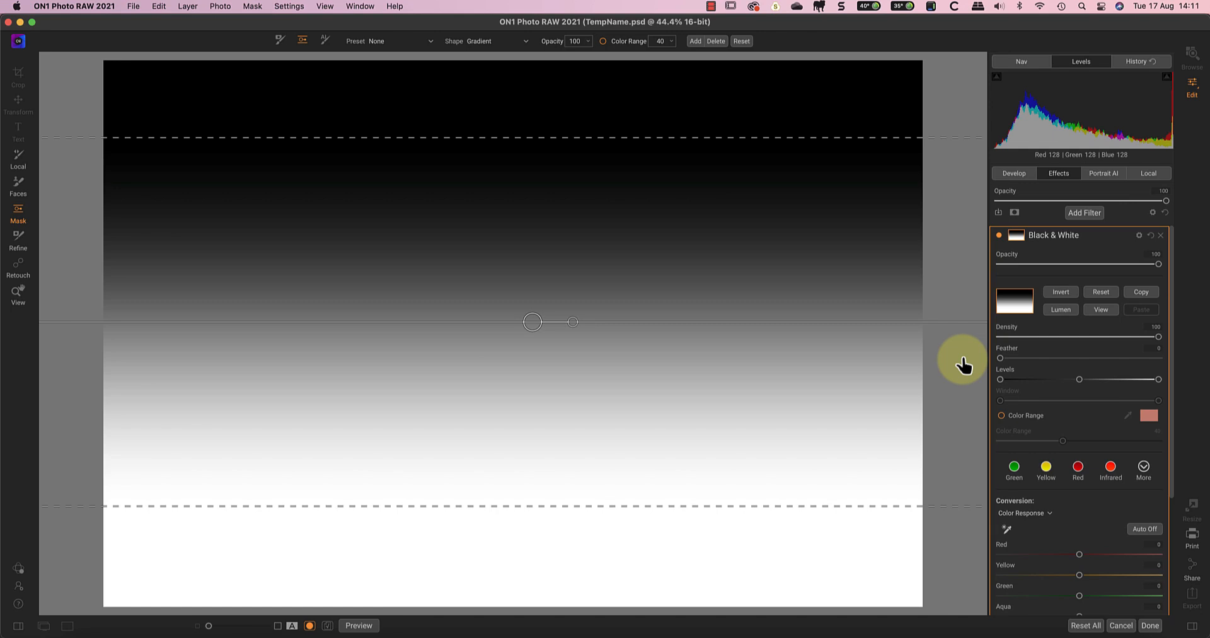
pyautogui.click(1100, 292)
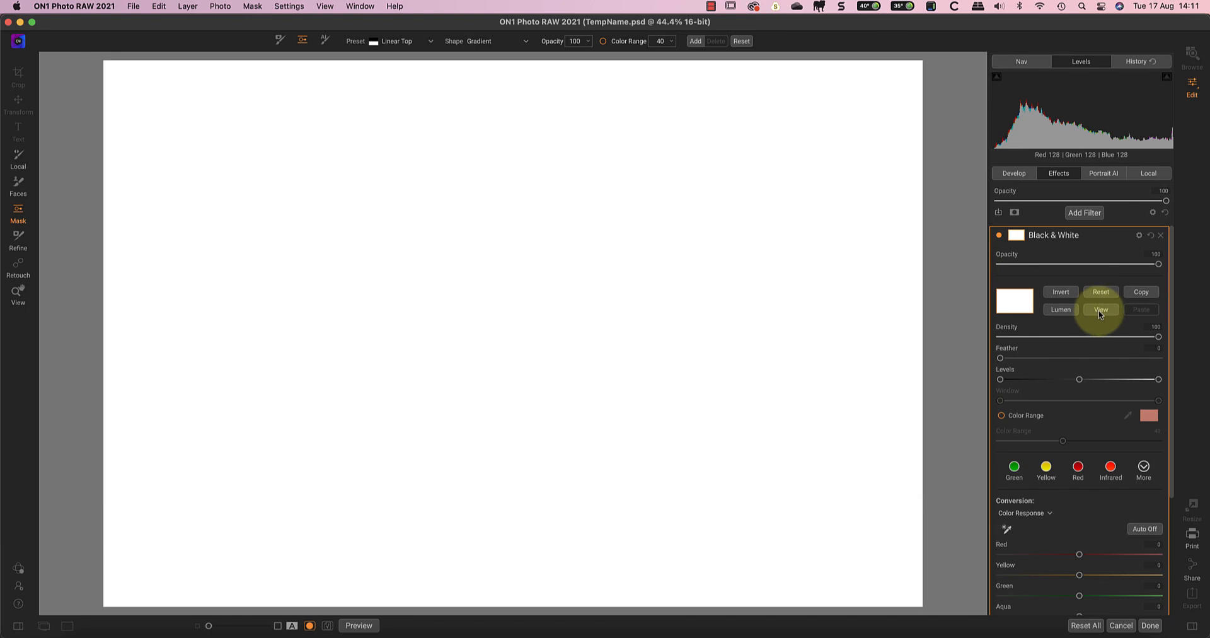
pyautogui.click(1101, 309)
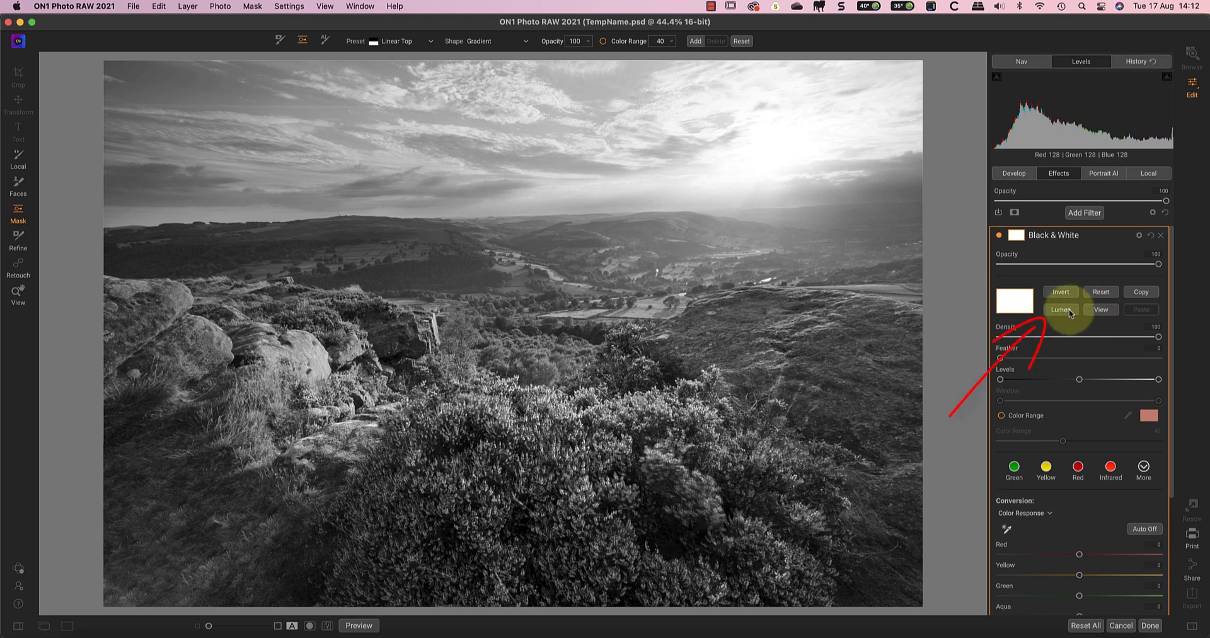
# Create a Lumen luminosity mask on the Black & White filter.
pyautogui.click(1060, 309)
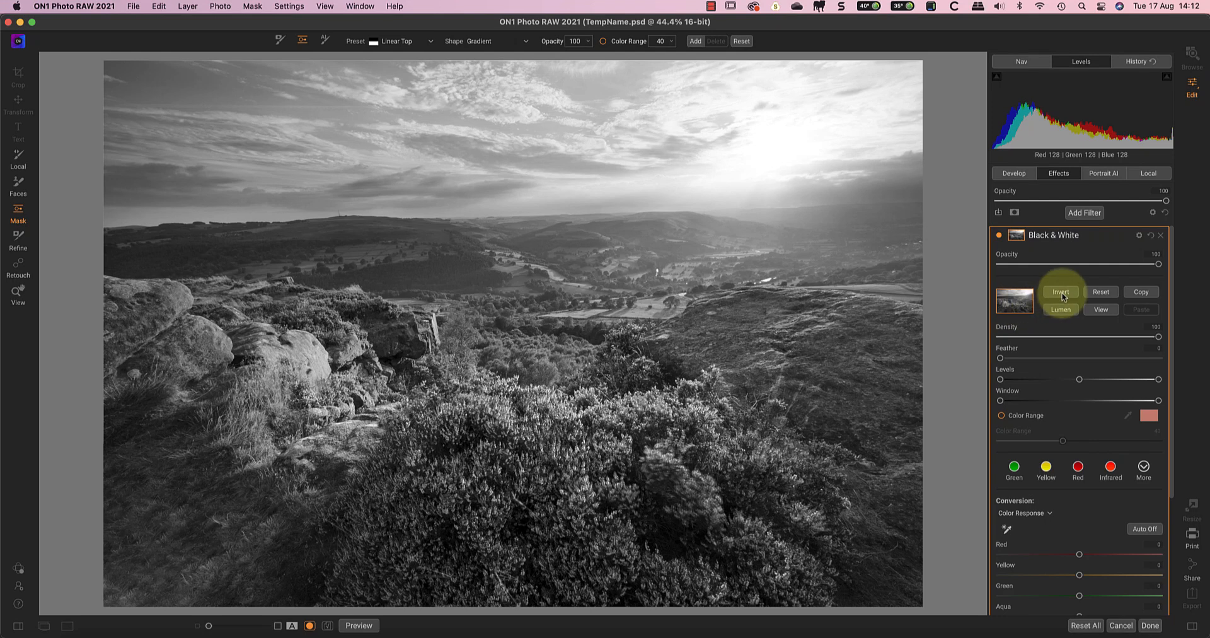
pyautogui.click(1061, 292)
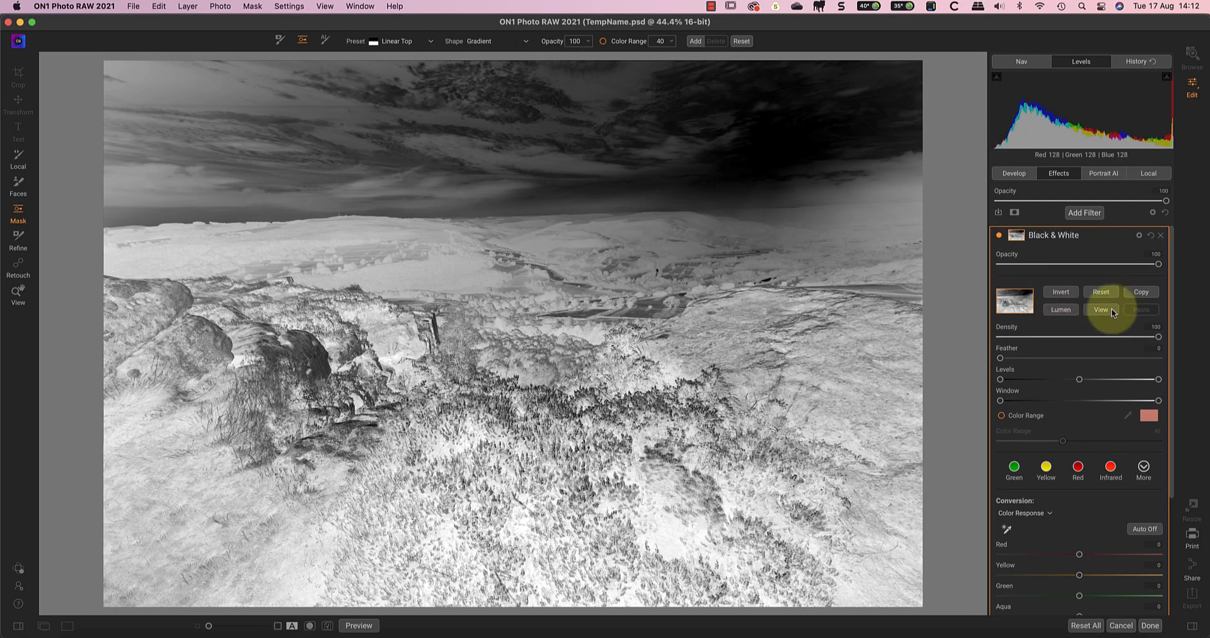
pyautogui.click(1100, 309)
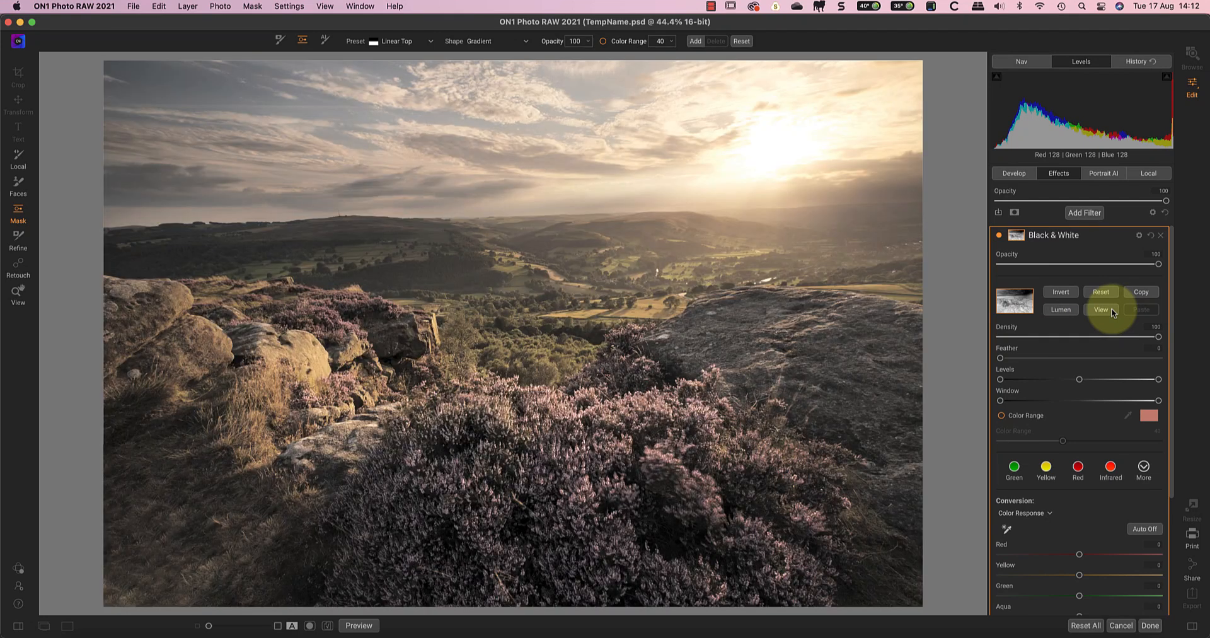
pyautogui.click(1101, 309)
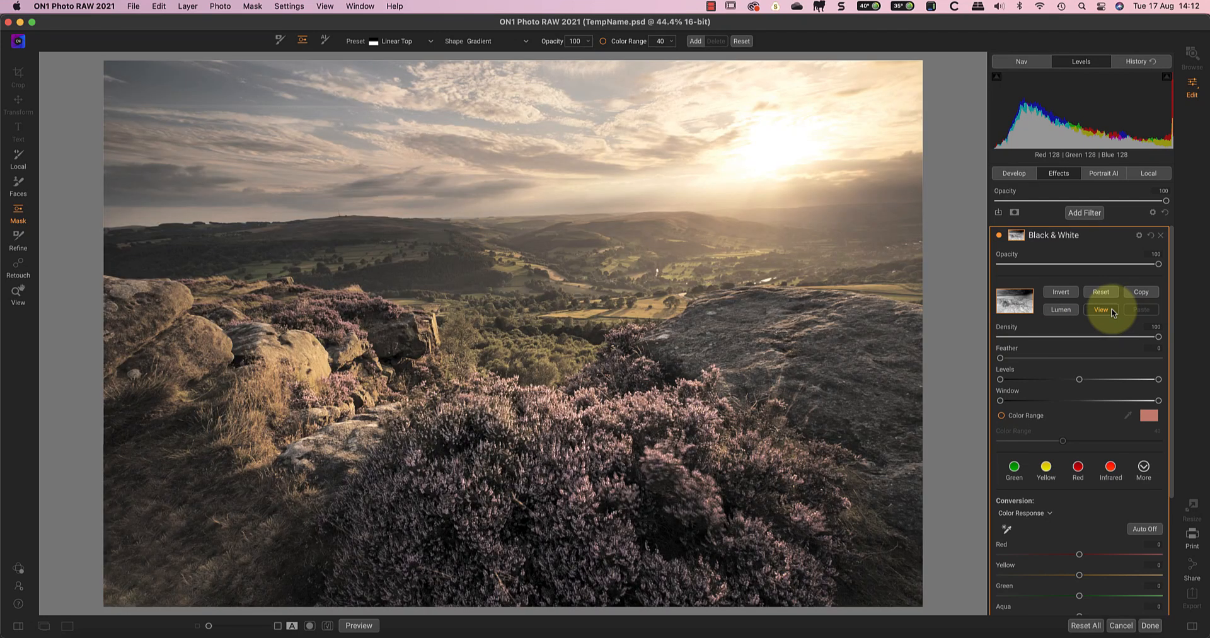
pyautogui.click(1100, 292)
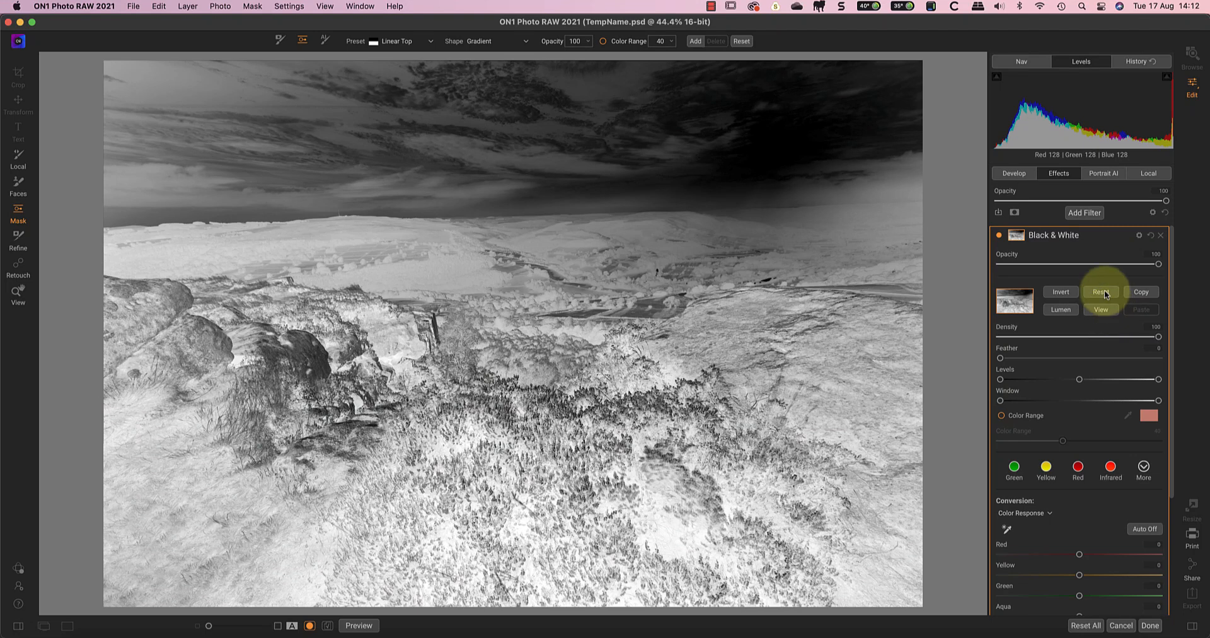
pyautogui.click(1101, 292)
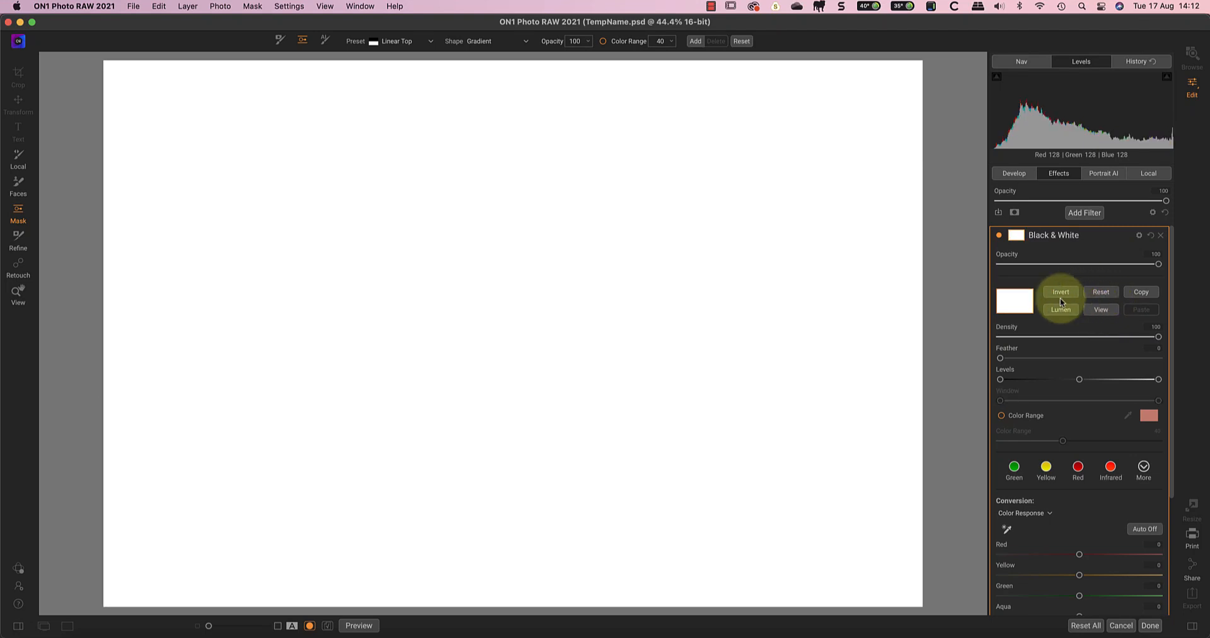
pyautogui.click(1060, 310)
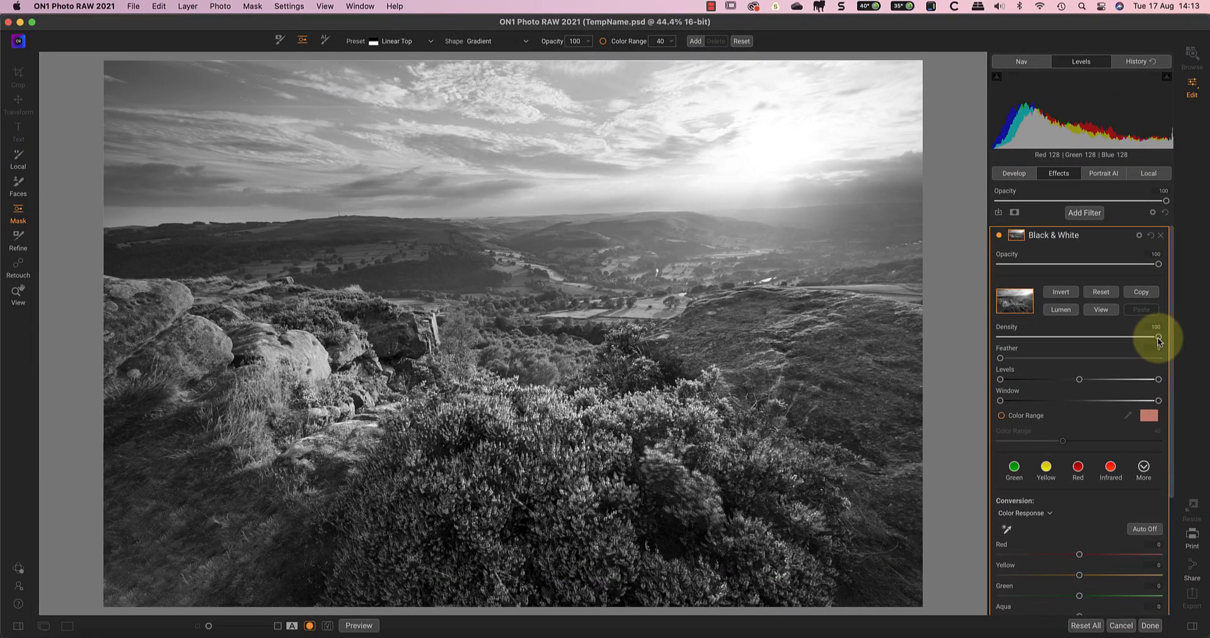
# Lower the Black & White mask density to 50 and preview the mask alone.
pyautogui.moveTo(1158, 340); pyautogui.dragTo(1102, 339)
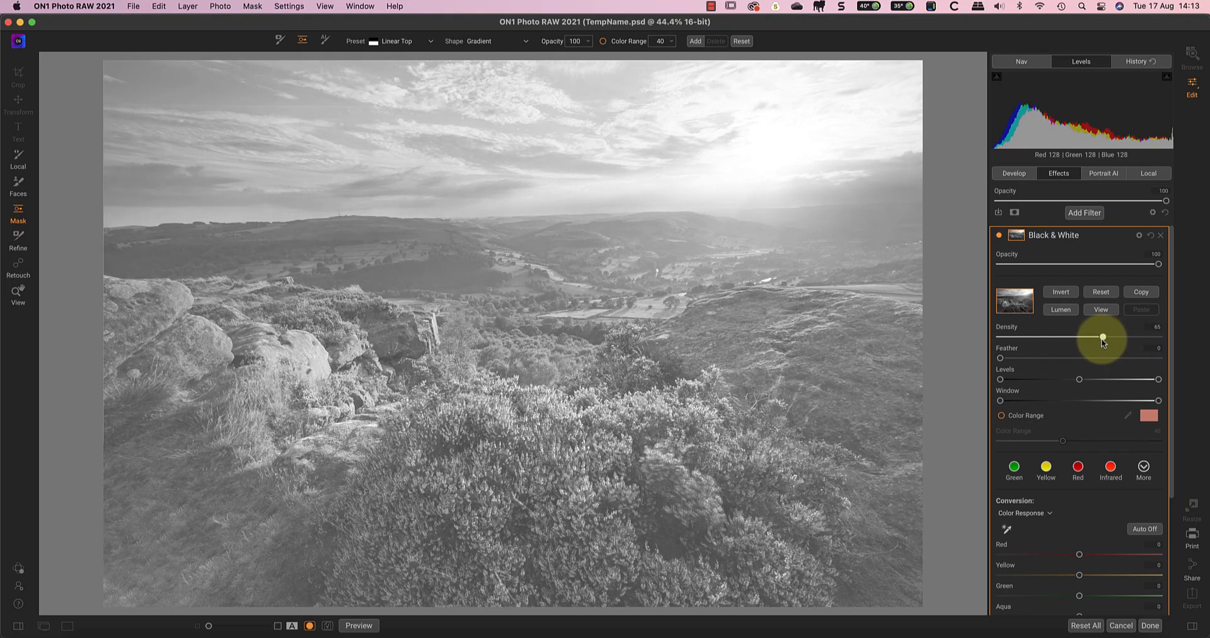
pyautogui.moveTo(1103, 337); pyautogui.dragTo(1077, 337)
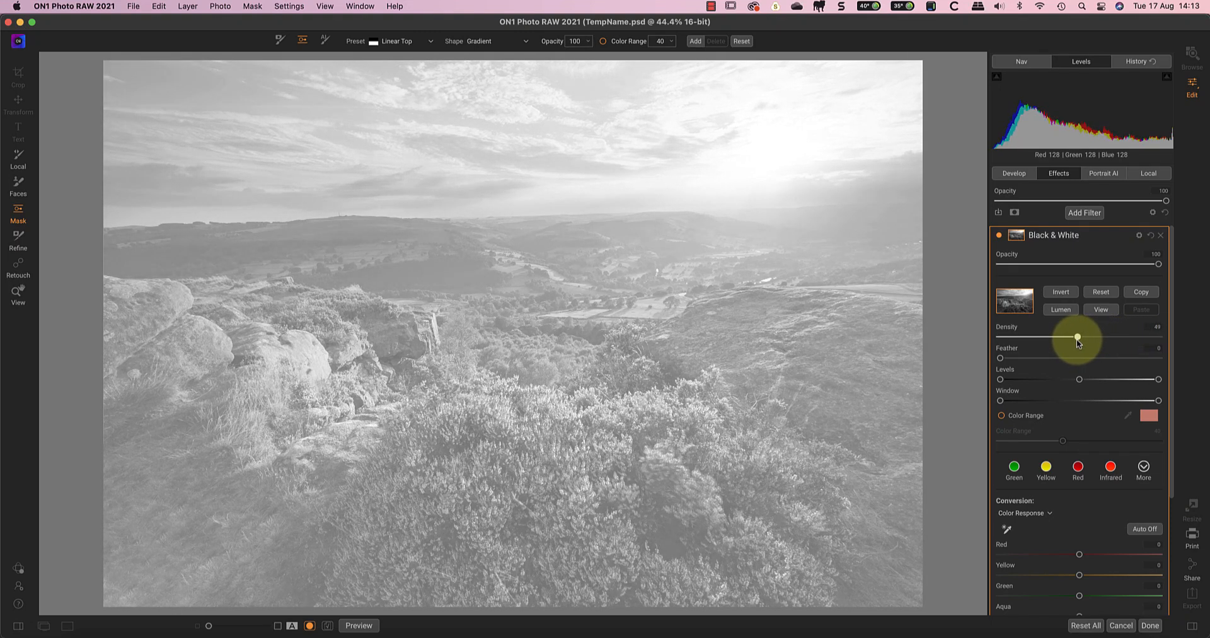
pyautogui.moveTo(1077, 337); pyautogui.dragTo(1079, 337)
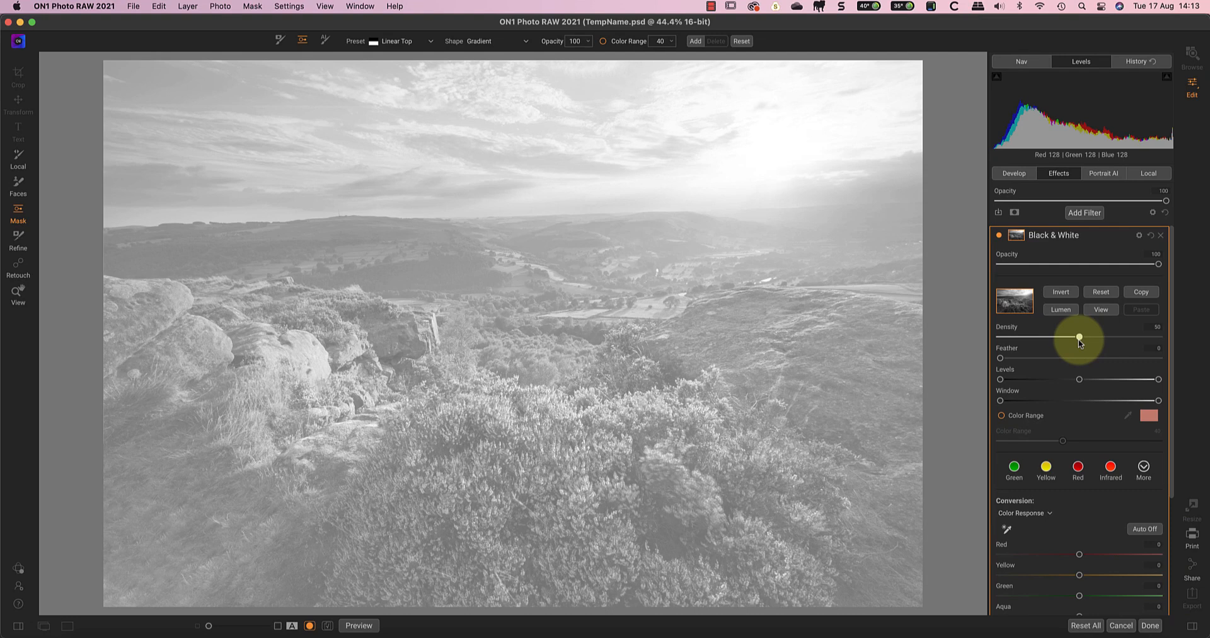
pyautogui.moveTo(1079, 339)
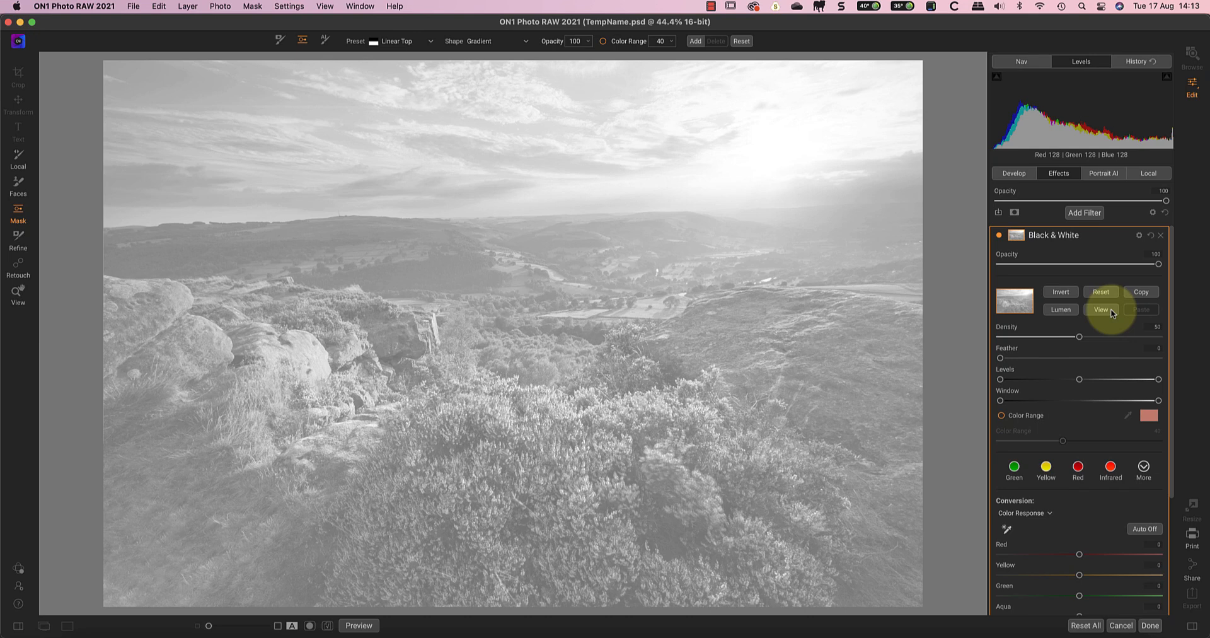
pyautogui.click(1101, 309)
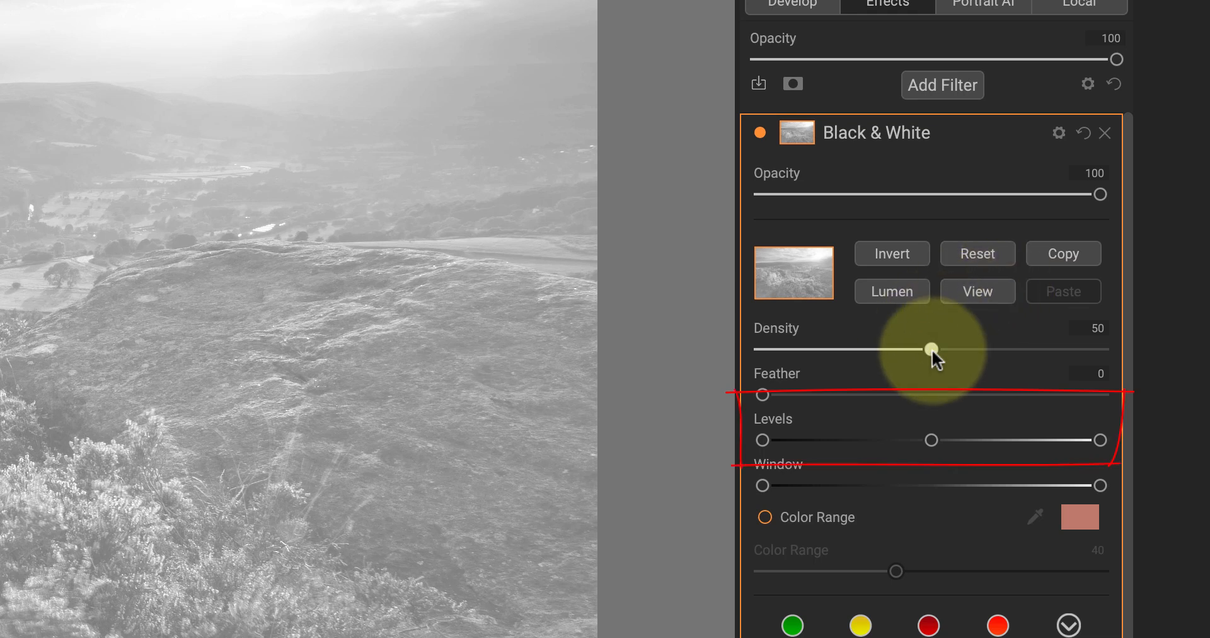
# Raise the Black & White mask density from 50 back to 100.
pyautogui.moveTo(930, 349); pyautogui.dragTo(1100, 350)
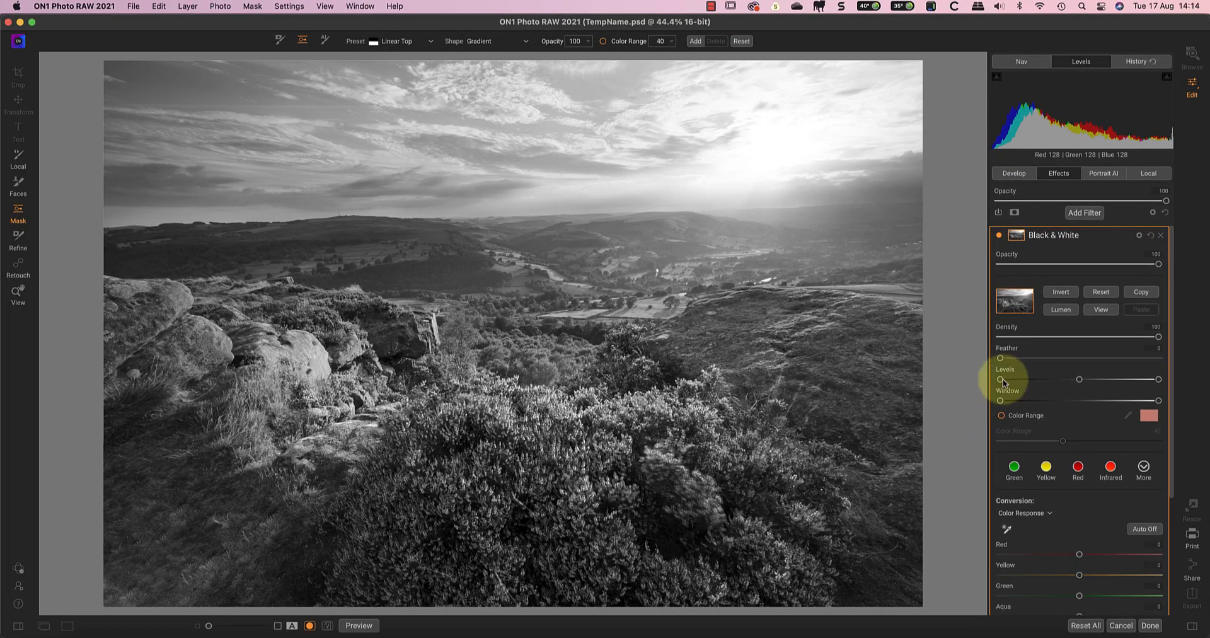
# Adjust the mask Levels black point and midpoint for a smoother blend, then view the mask.
pyautogui.moveTo(1001, 378); pyautogui.dragTo(1022, 378)
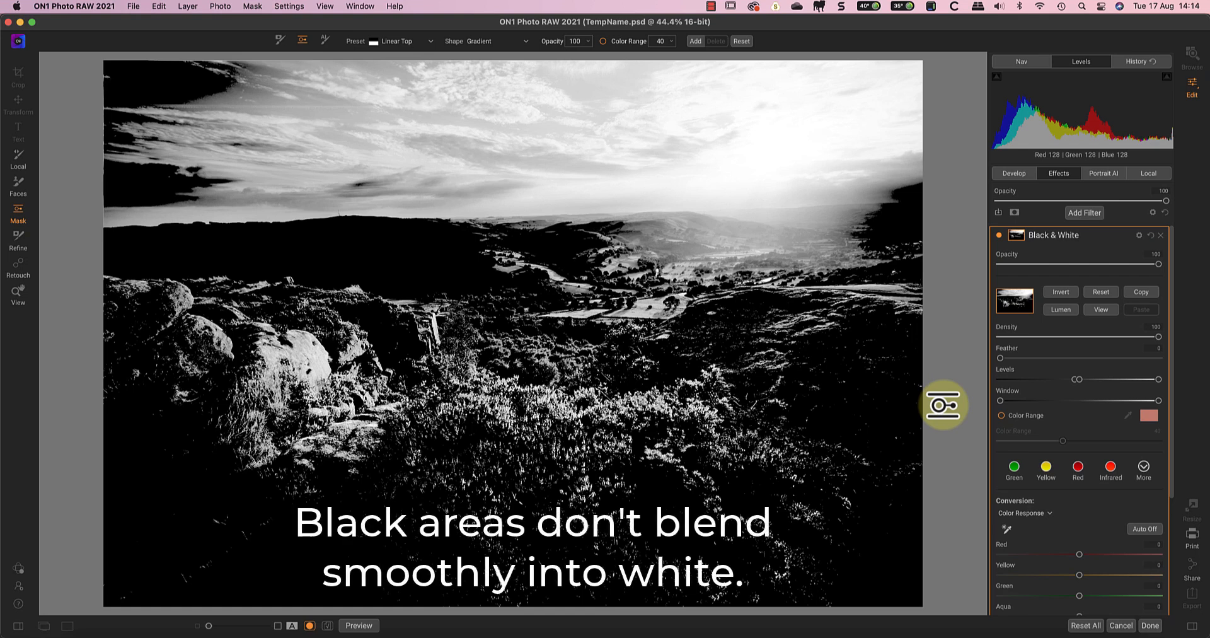
pyautogui.moveTo(957, 402)
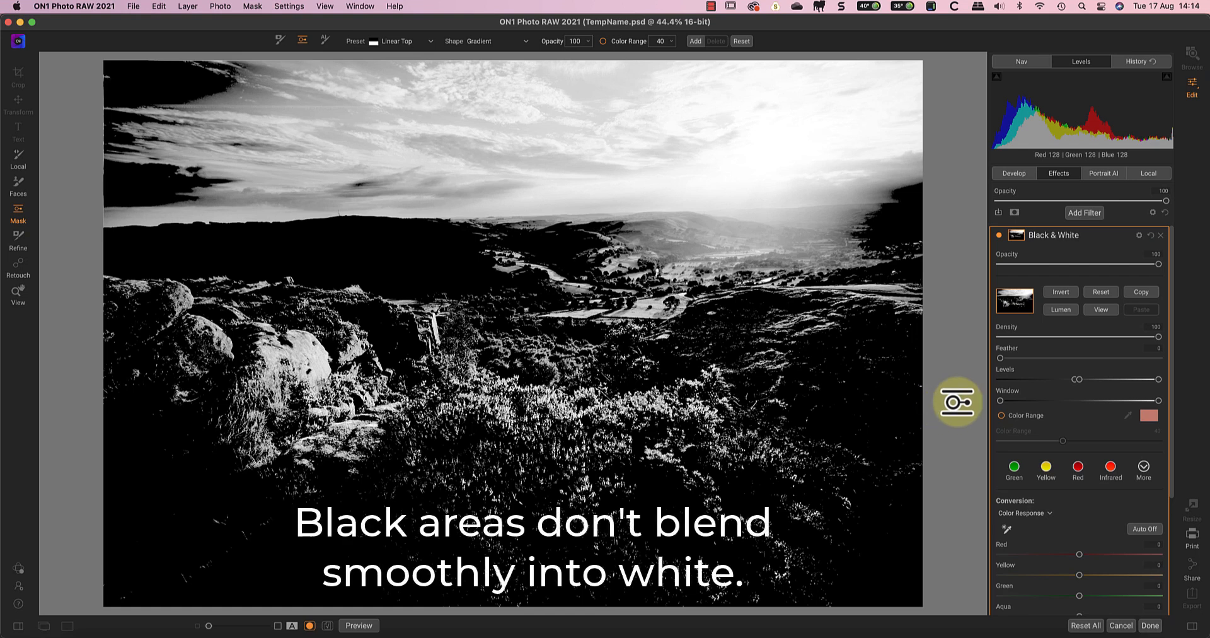
pyautogui.moveTo(1076, 380); pyautogui.dragTo(1110, 379)
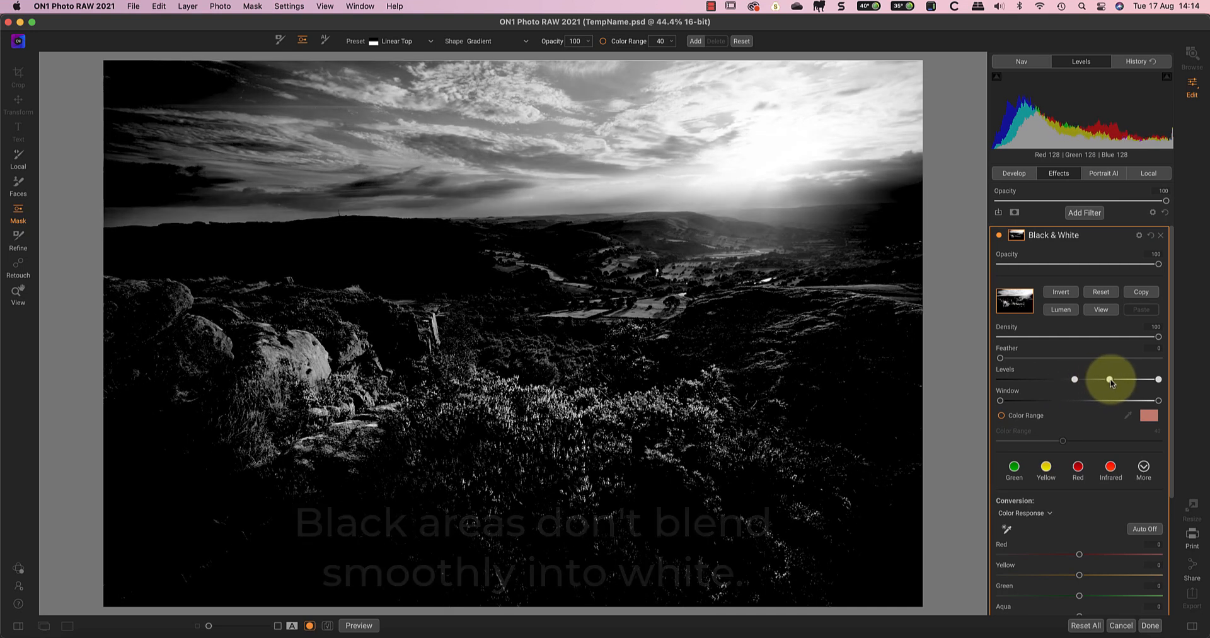
pyautogui.moveTo(1109, 379); pyautogui.dragTo(1117, 379)
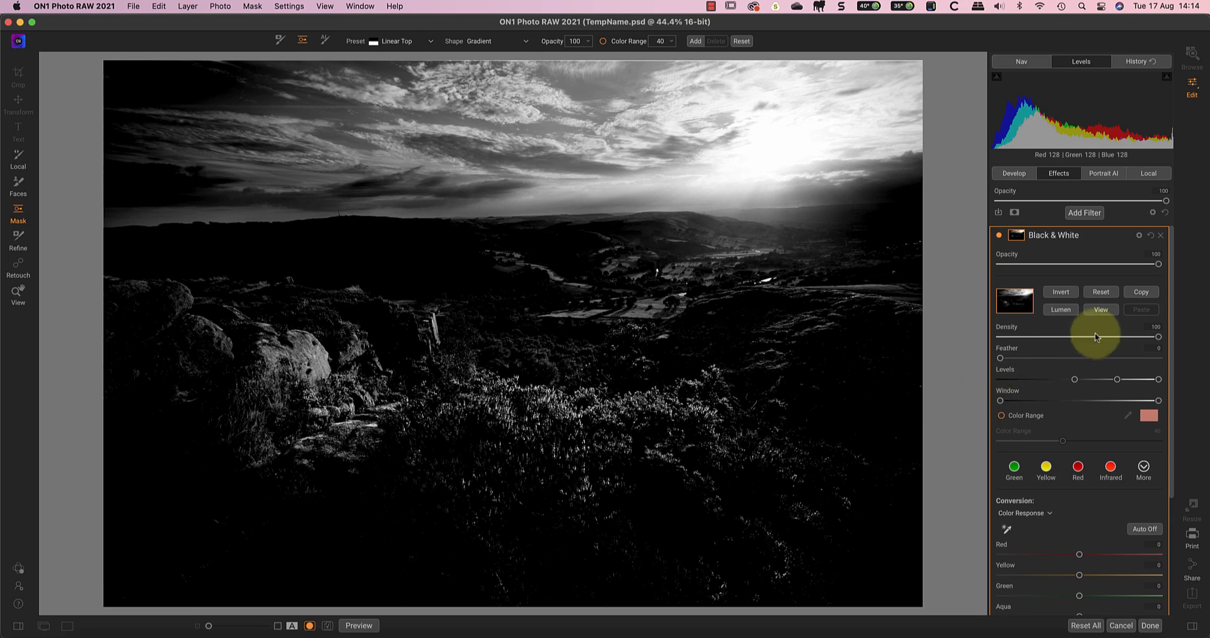
pyautogui.click(1102, 309)
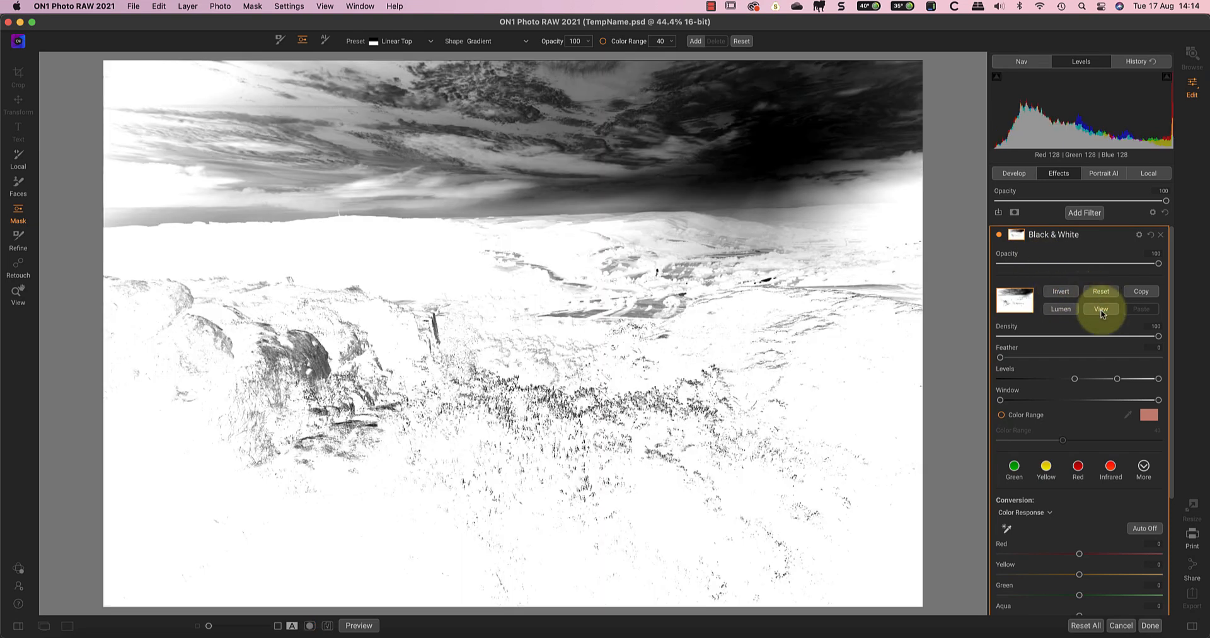
# Rework the mask Levels black, mid and white handles while viewing the mask alone.
pyautogui.click(1101, 309)
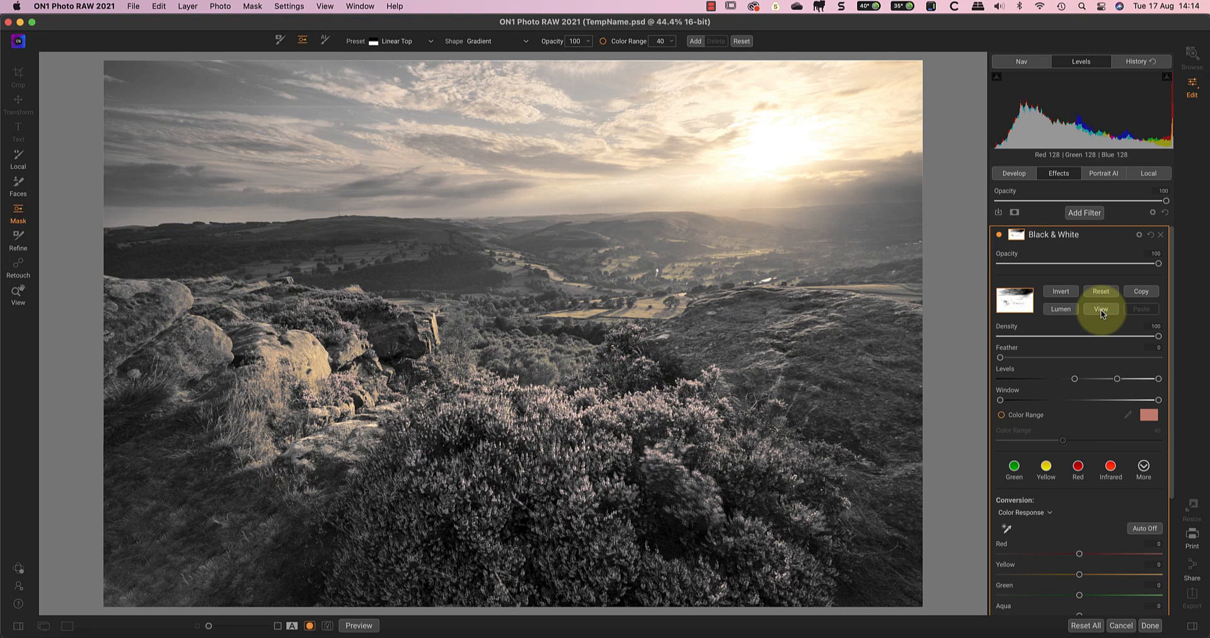
pyautogui.click(1100, 309)
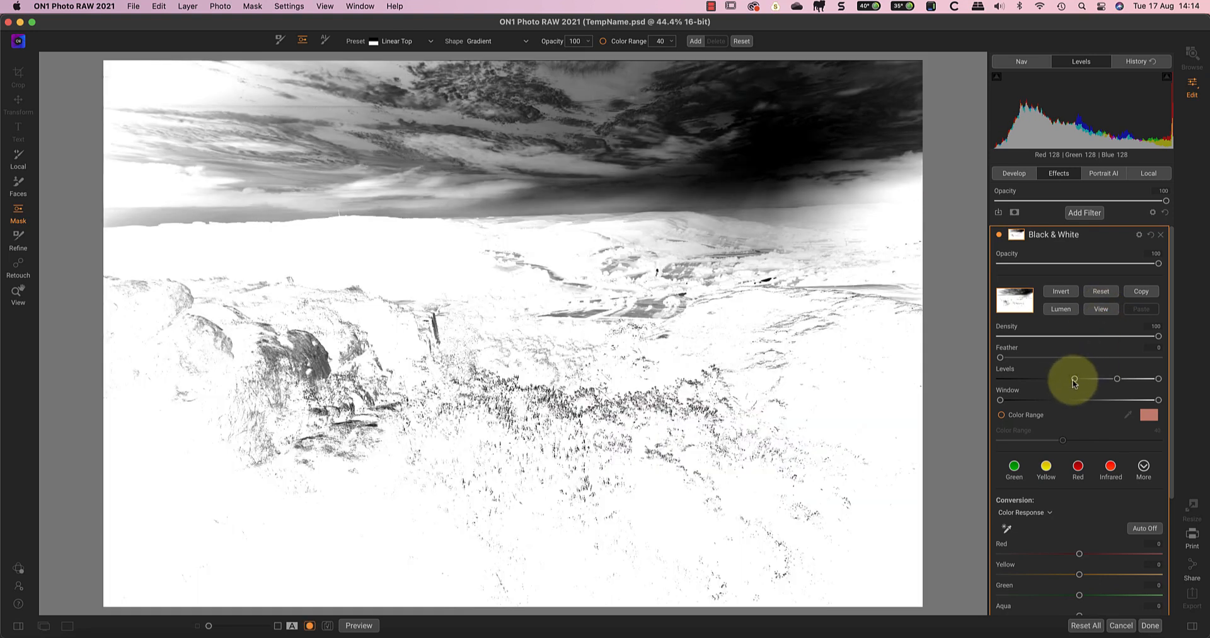
pyautogui.moveTo(1073, 378); pyautogui.dragTo(1117, 378)
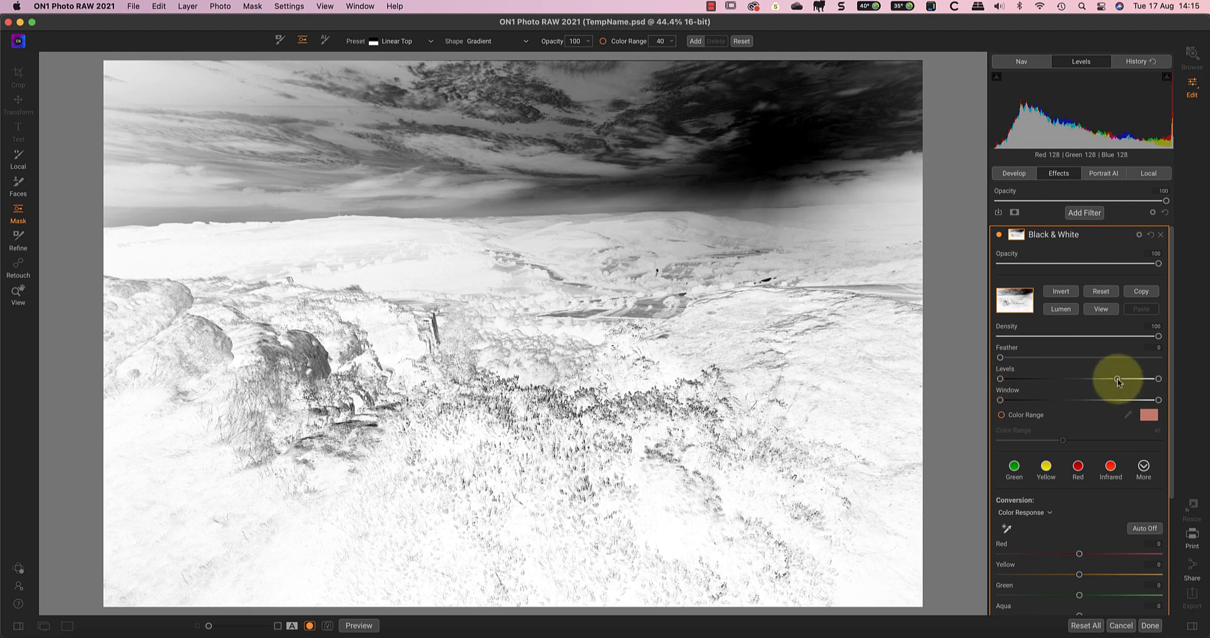
pyautogui.moveTo(1118, 379); pyautogui.dragTo(1079, 379)
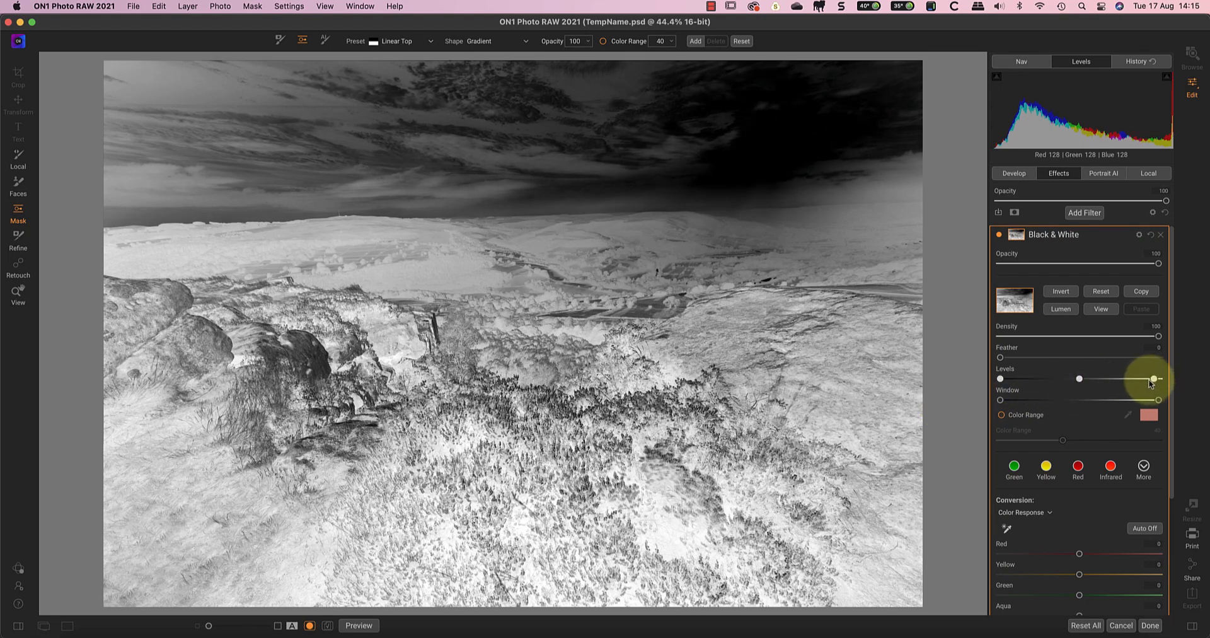
pyautogui.moveTo(1150, 379); pyautogui.dragTo(1099, 380)
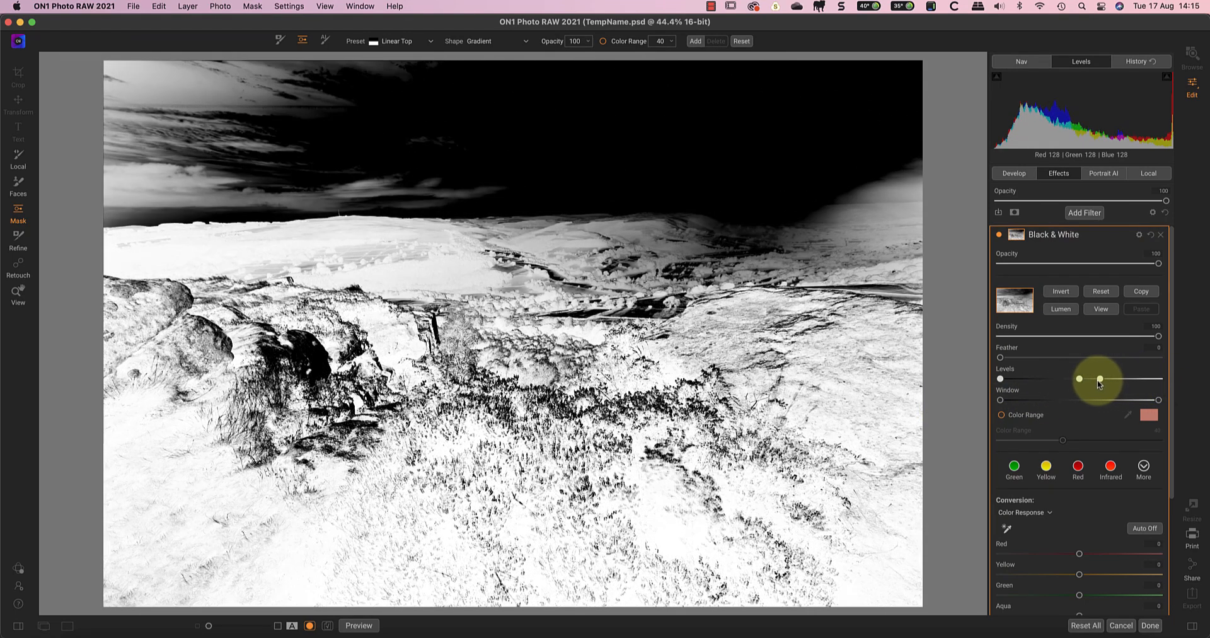
pyautogui.moveTo(1100, 378); pyautogui.dragTo(1081, 379)
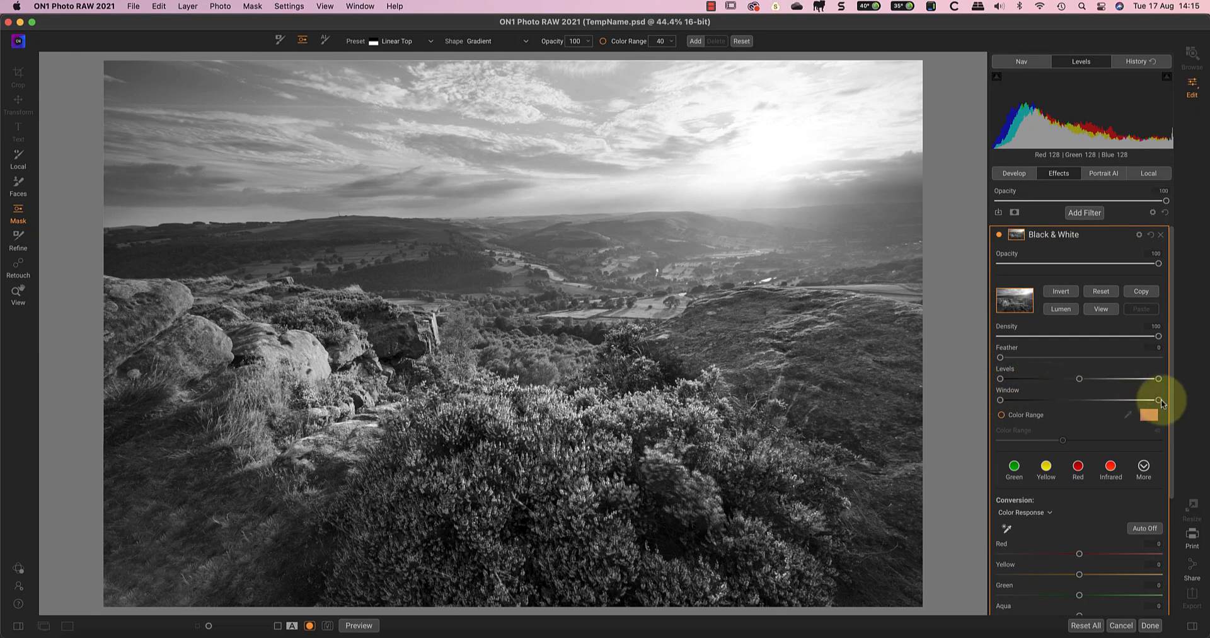
# Narrow the mask Window from both ends to drop the sky, then tighten the Levels bright end.
pyautogui.moveTo(1157, 401); pyautogui.dragTo(1134, 400)
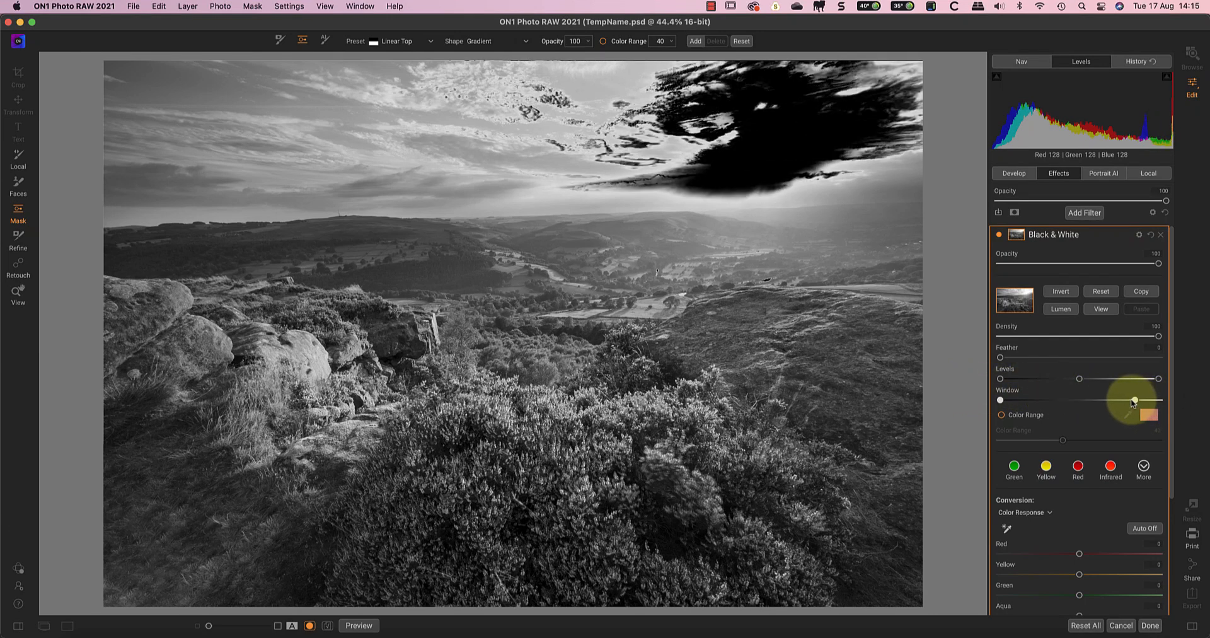
pyautogui.moveTo(1132, 402); pyautogui.dragTo(1115, 402)
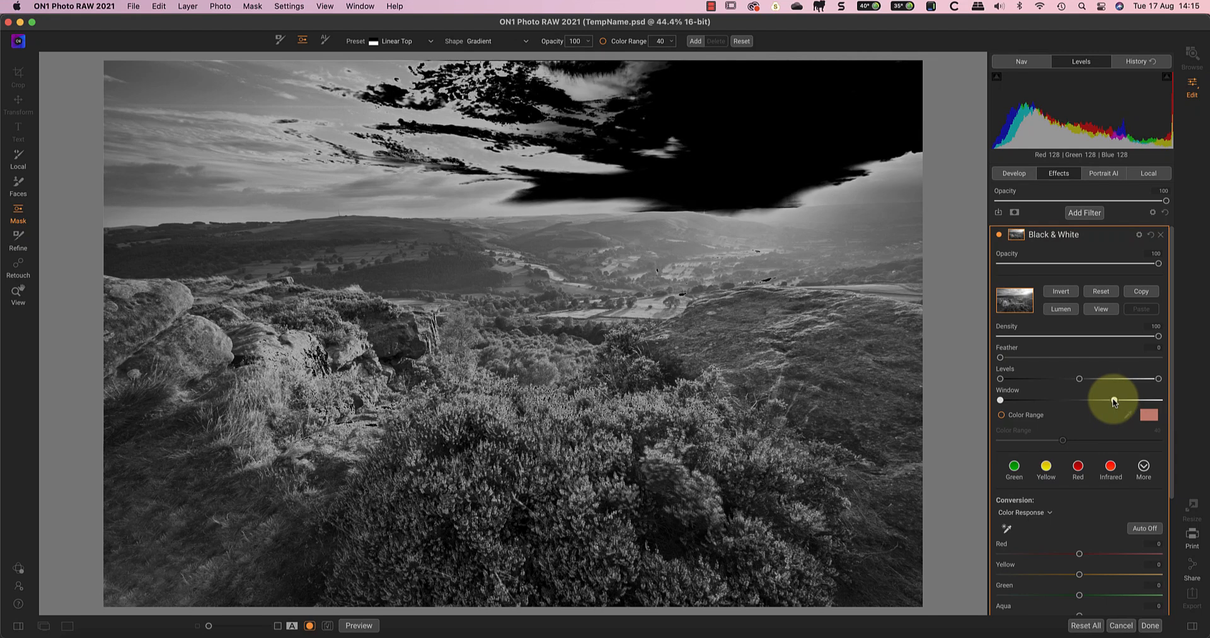
pyautogui.moveTo(1115, 401)
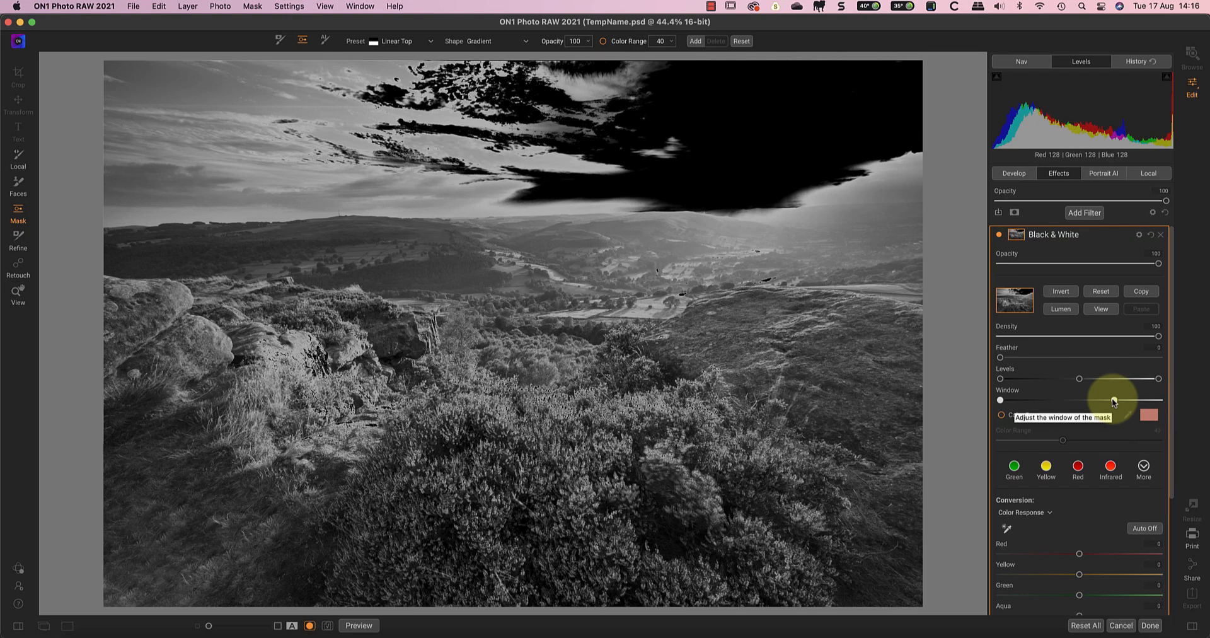
pyautogui.moveTo(1114, 399); pyautogui.dragTo(1000, 402)
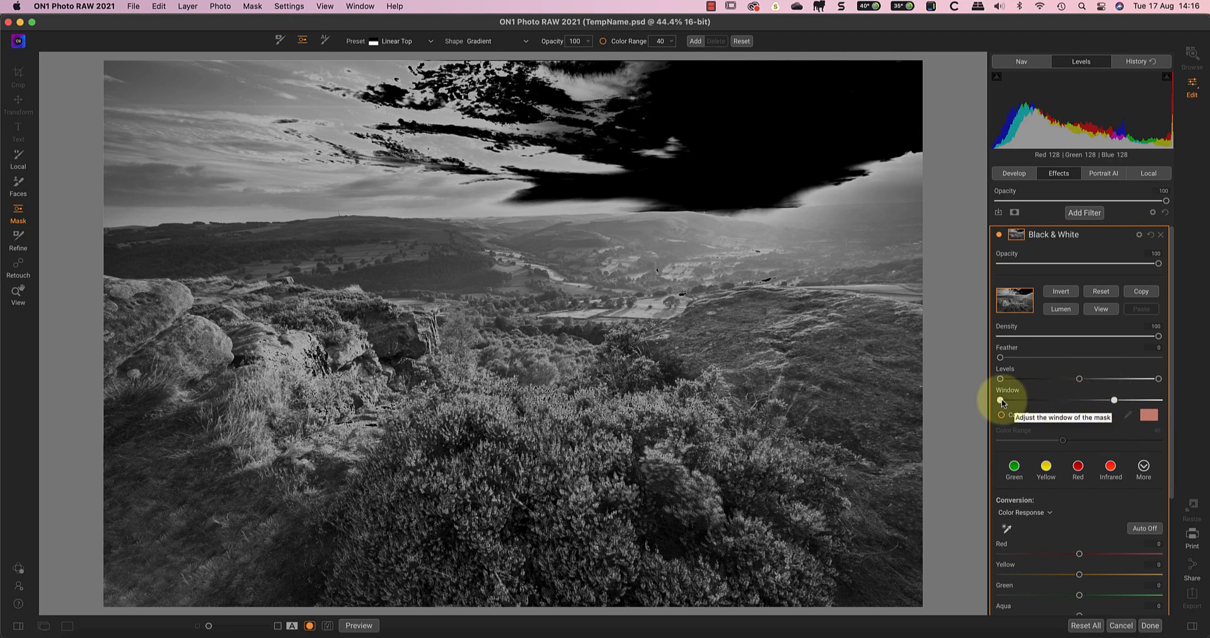
pyautogui.moveTo(1001, 401); pyautogui.dragTo(1055, 400)
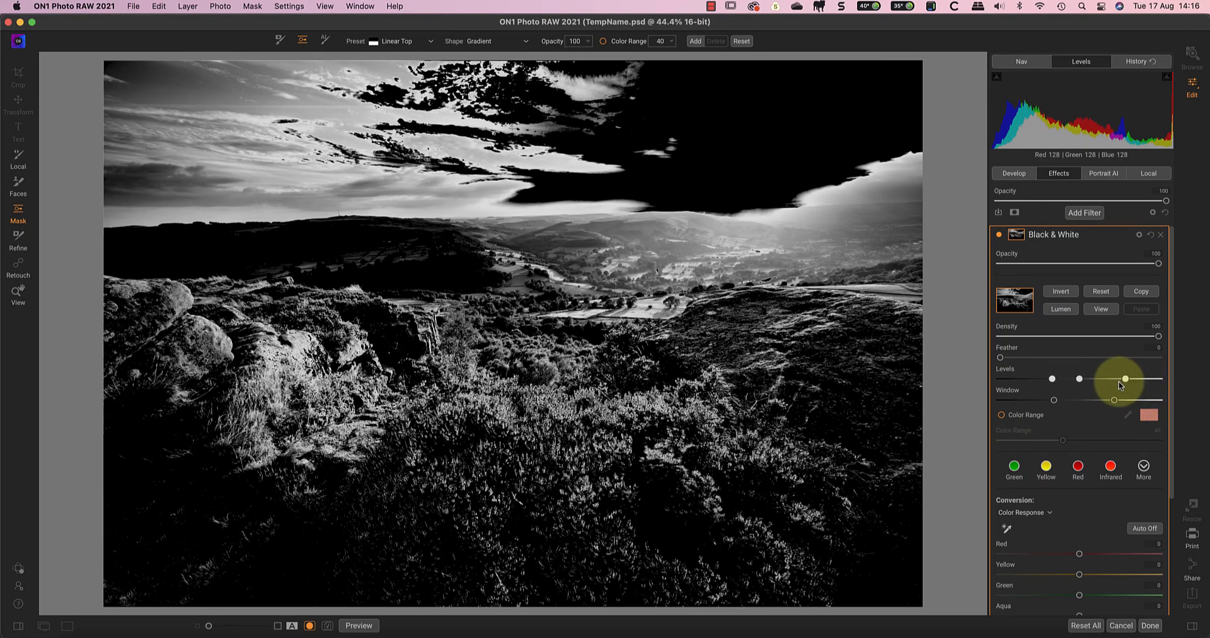
pyautogui.moveTo(1125, 379); pyautogui.dragTo(1111, 380)
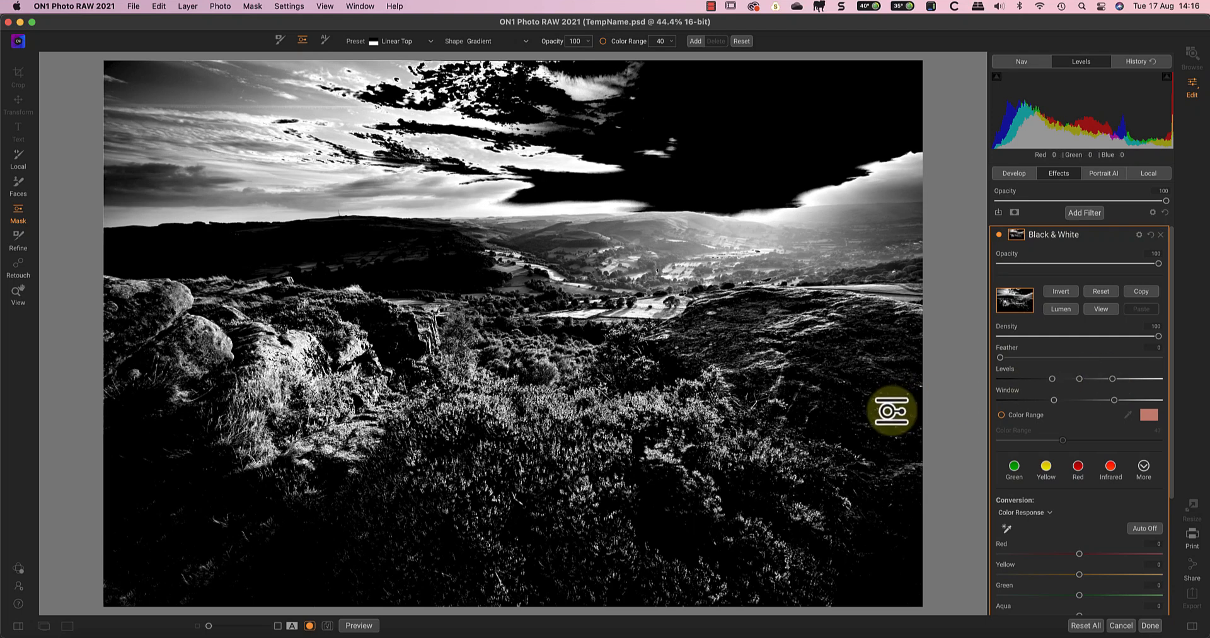
# Reset the mask and draw a top-down gradient from sky to horizon, then turn off the preview.
pyautogui.click(1101, 291)
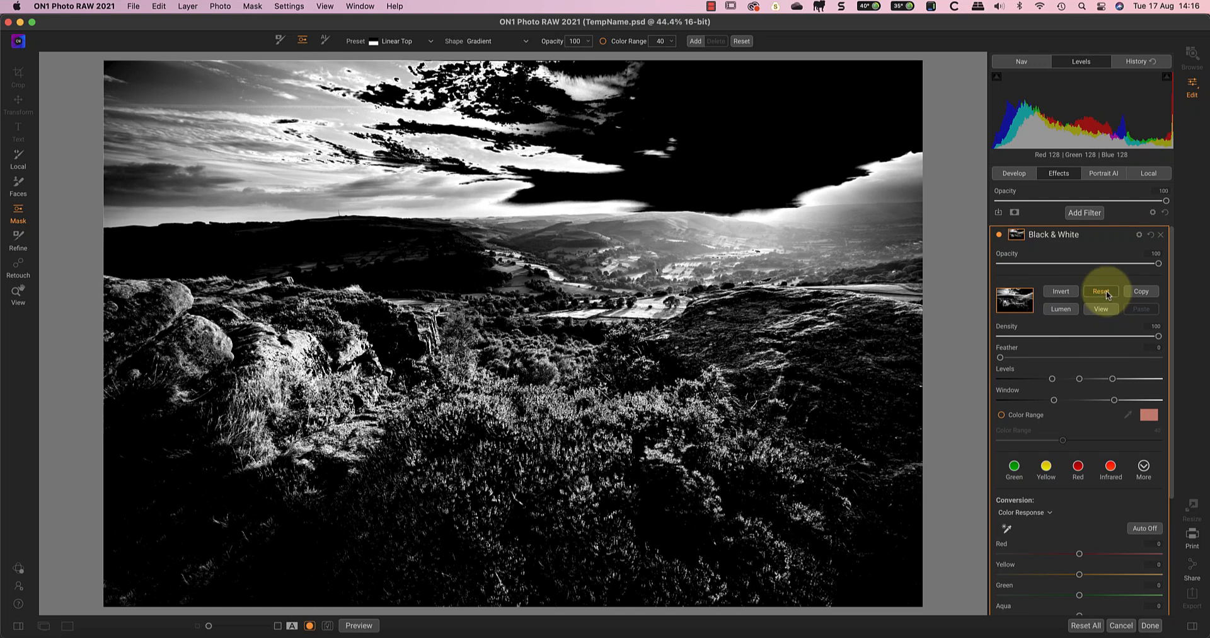
pyautogui.click(1101, 291)
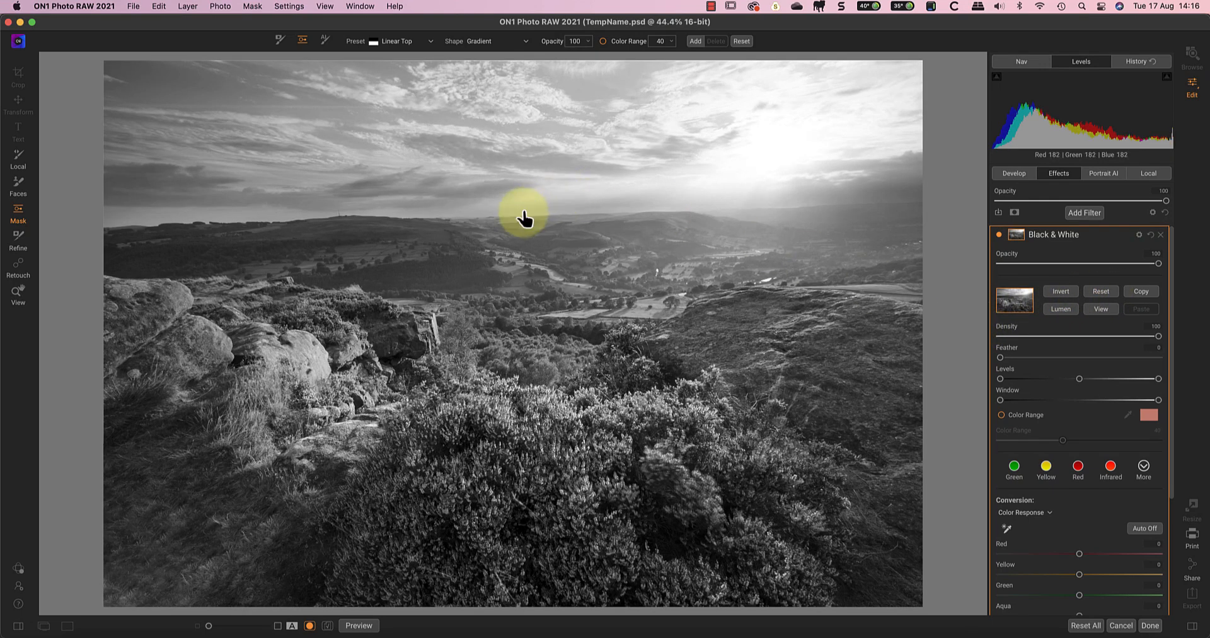
pyautogui.moveTo(526, 219); pyautogui.dragTo(526, 276)
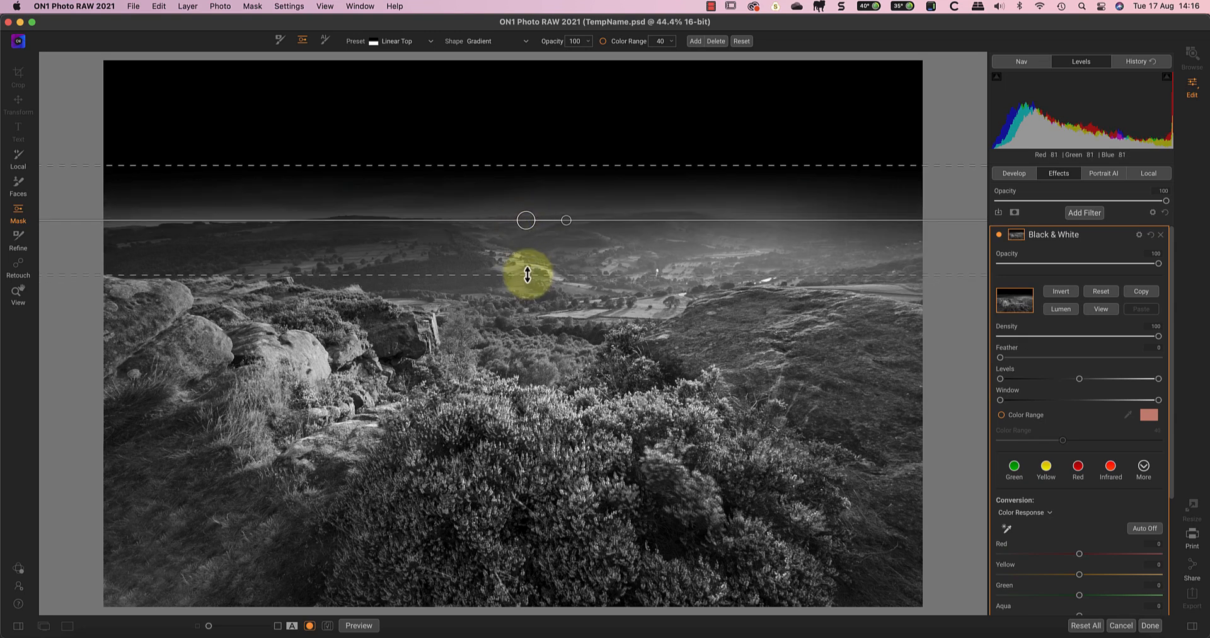
pyautogui.moveTo(525, 275); pyautogui.dragTo(528, 233)
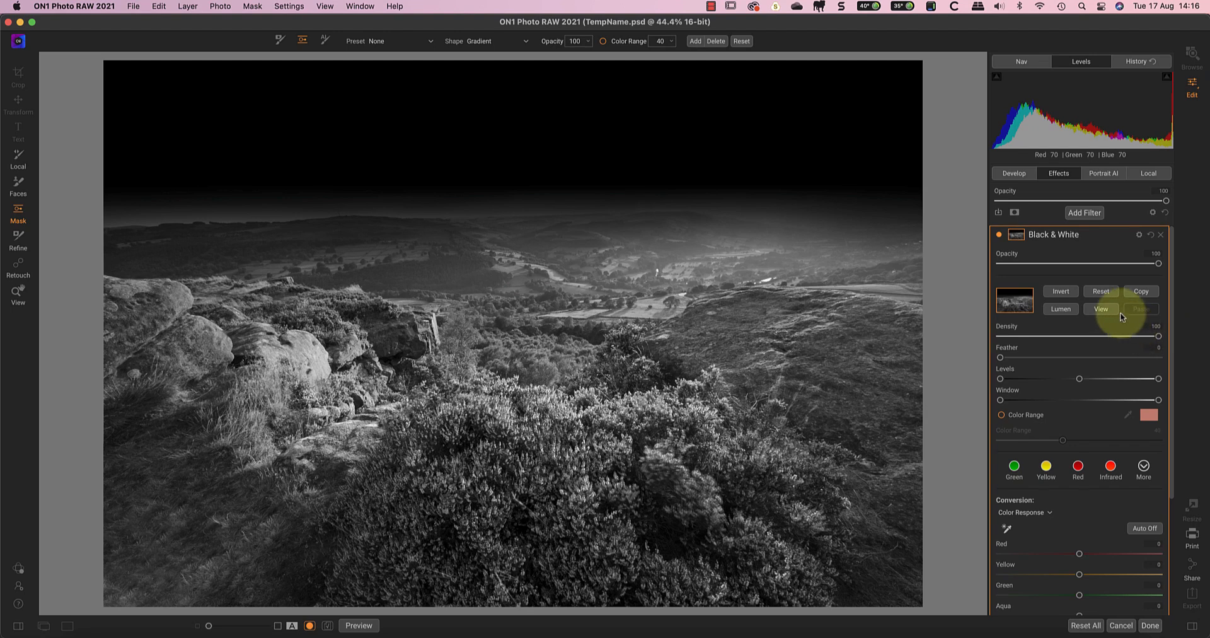
pyautogui.click(1101, 309)
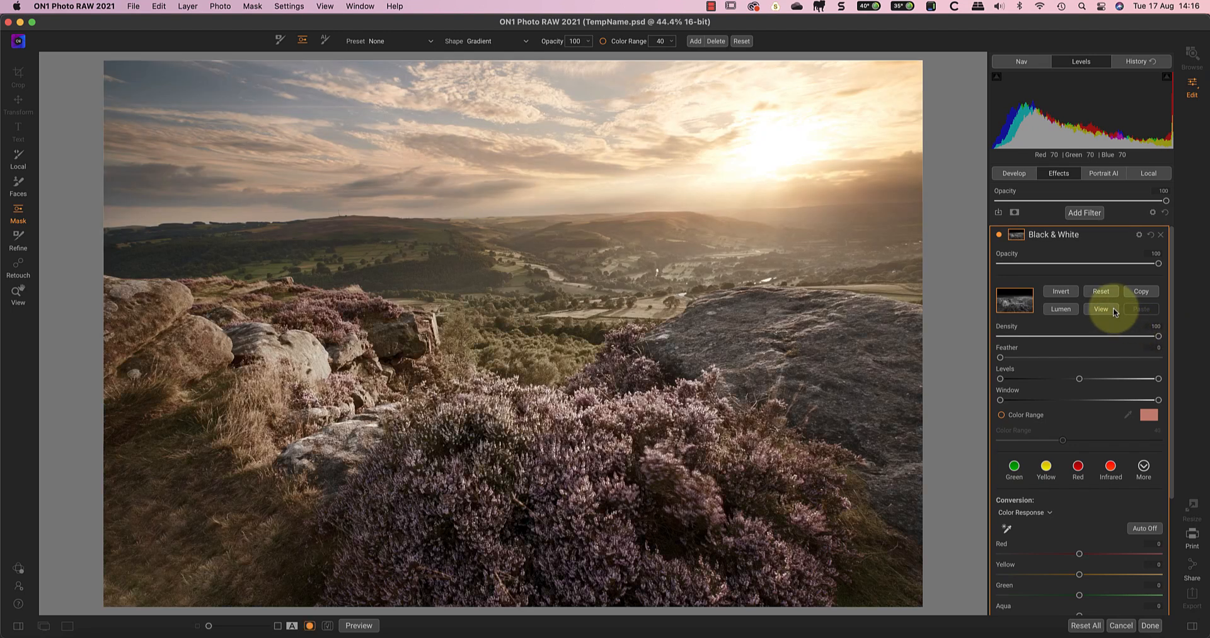
# Brush the filter out of the foreground heather, leave mask preview, and set the brush to Paint In.
pyautogui.click(279, 40)
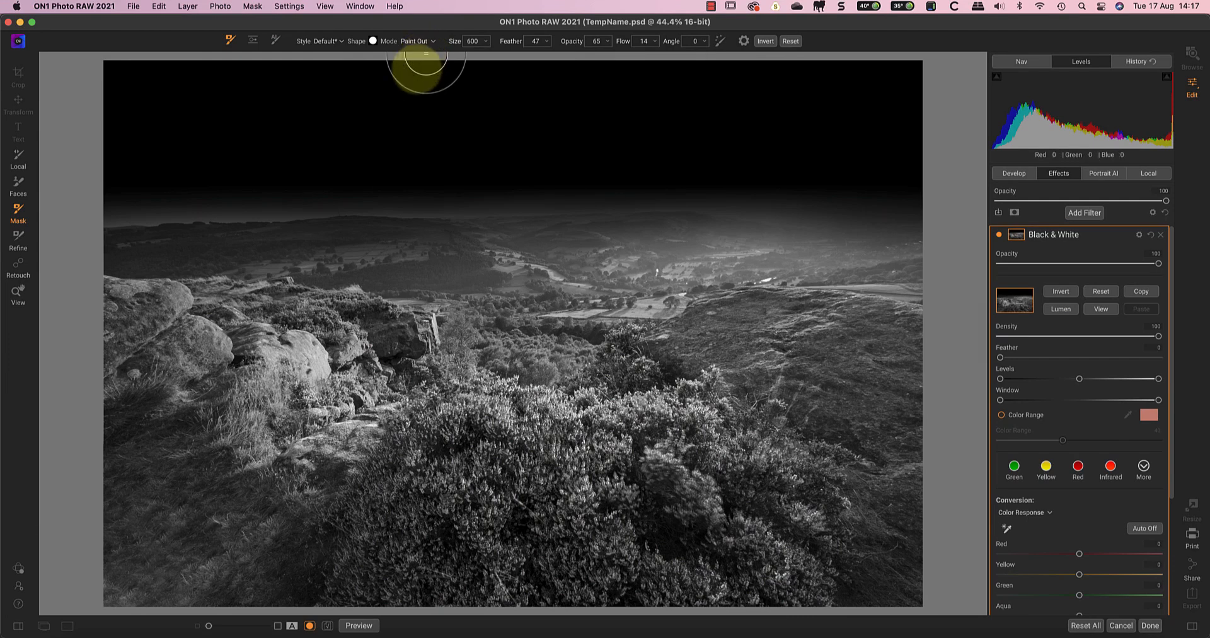
pyautogui.moveTo(423, 66); pyautogui.dragTo(498, 599)
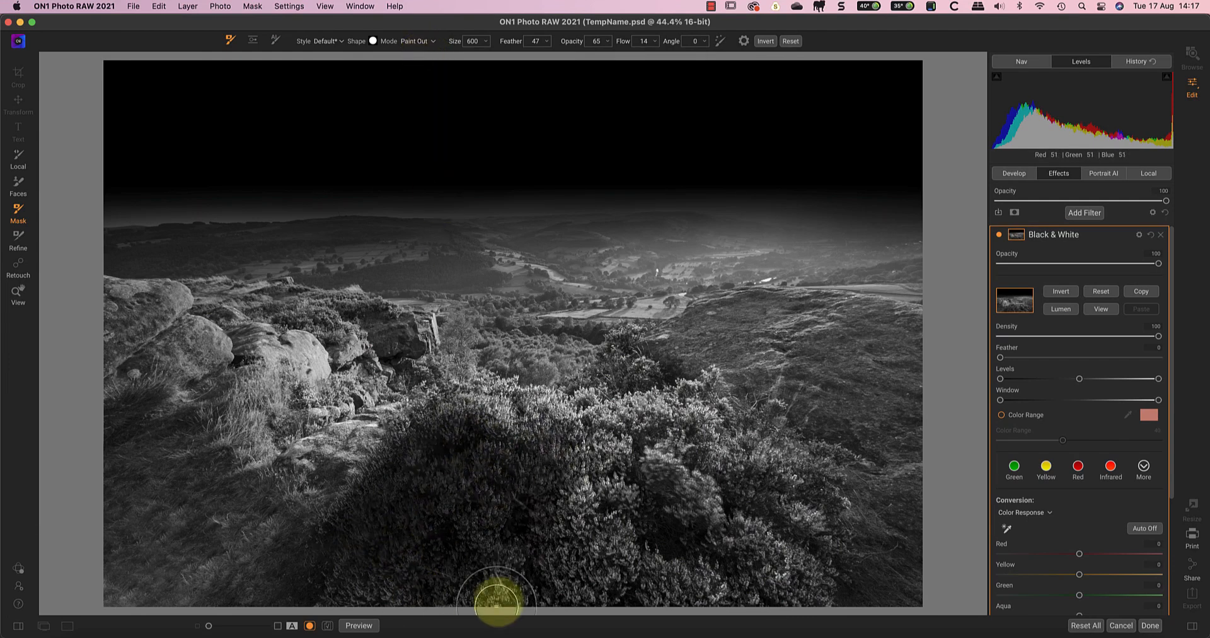
pyautogui.moveTo(495, 600); pyautogui.dragTo(486, 583)
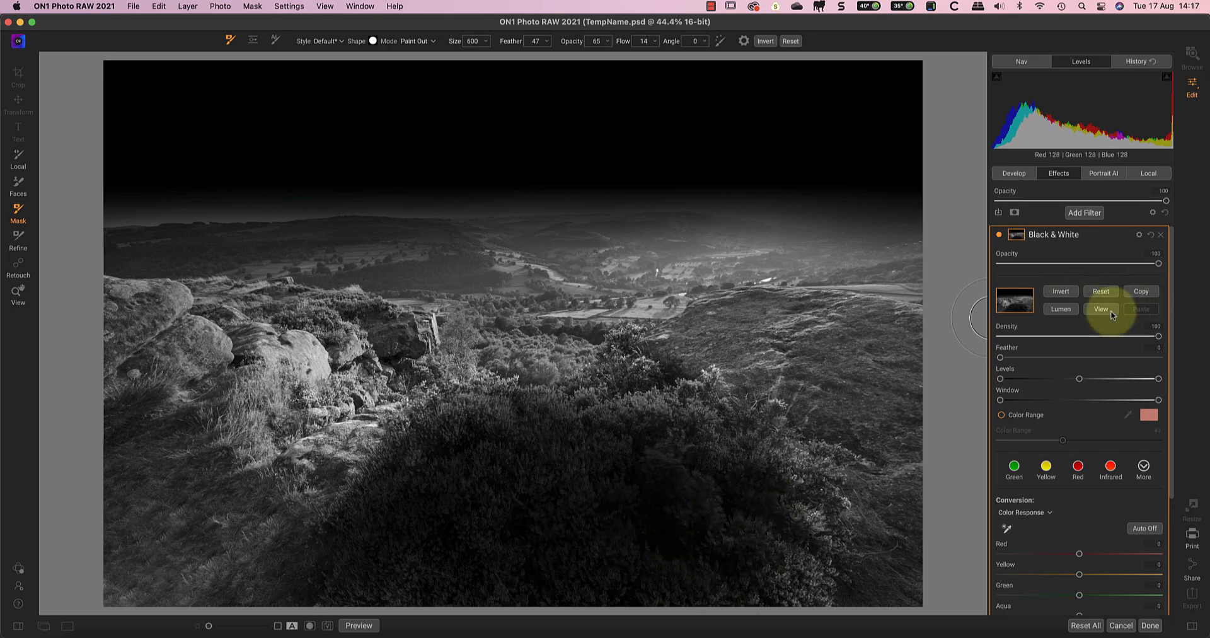
pyautogui.click(1100, 309)
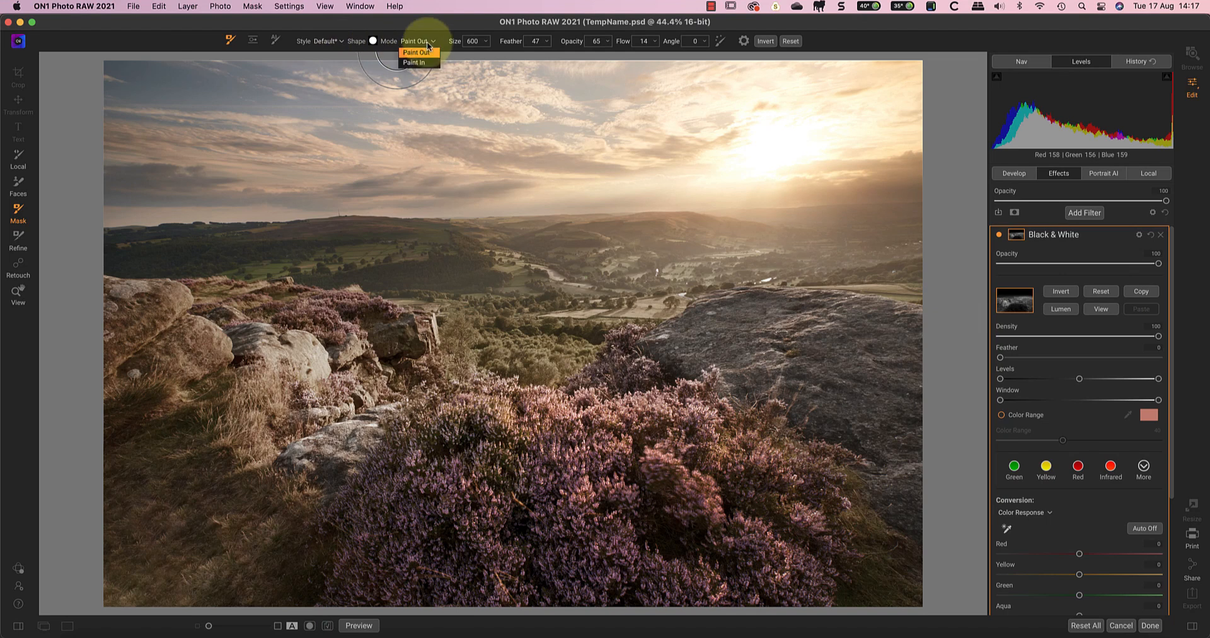
pyautogui.click(413, 63)
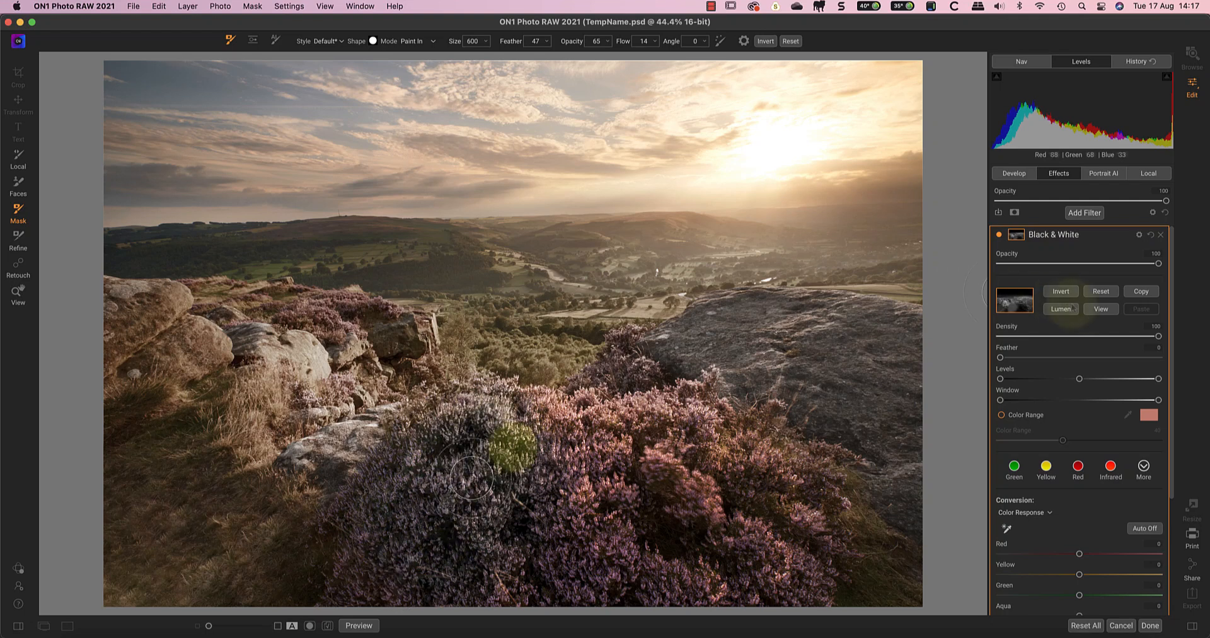
pyautogui.click(1100, 308)
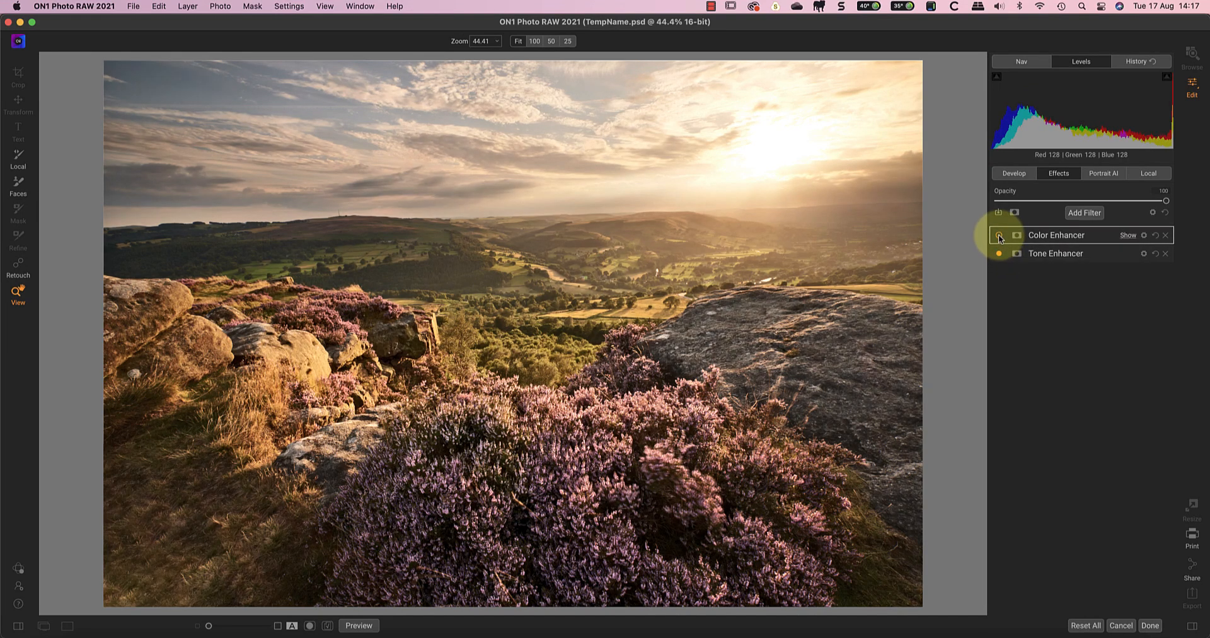
# Toggle the Color Enhancer to compare, then expand the Tone Enhancer panel with its mask controls.
pyautogui.click(1000, 236)
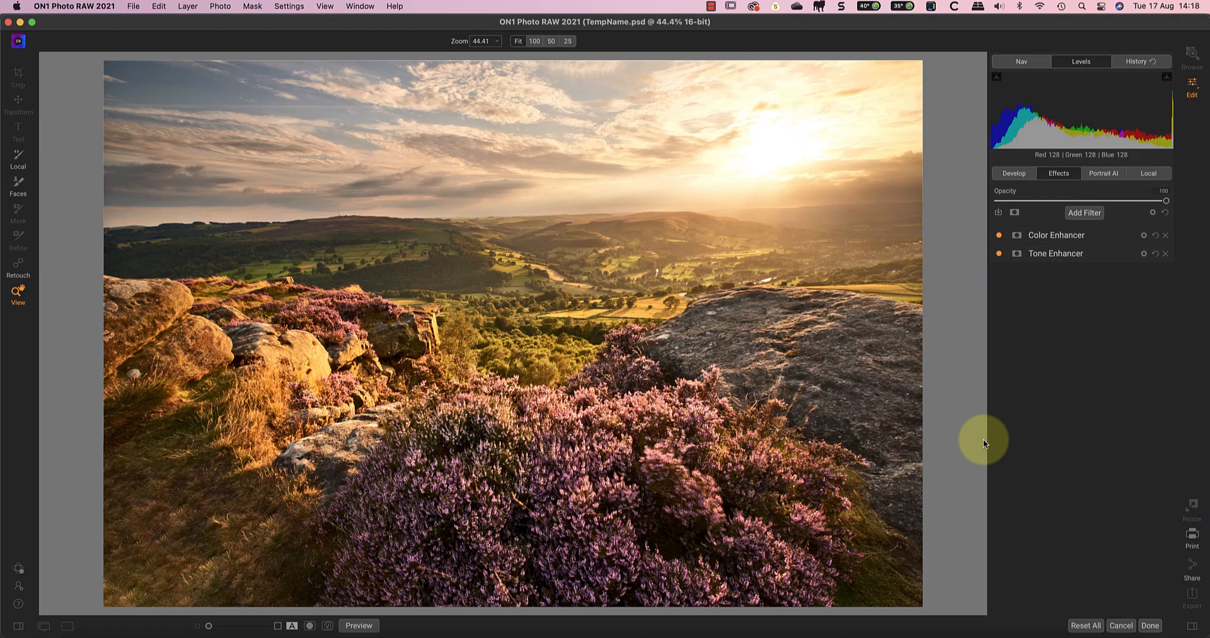
pyautogui.click(1056, 254)
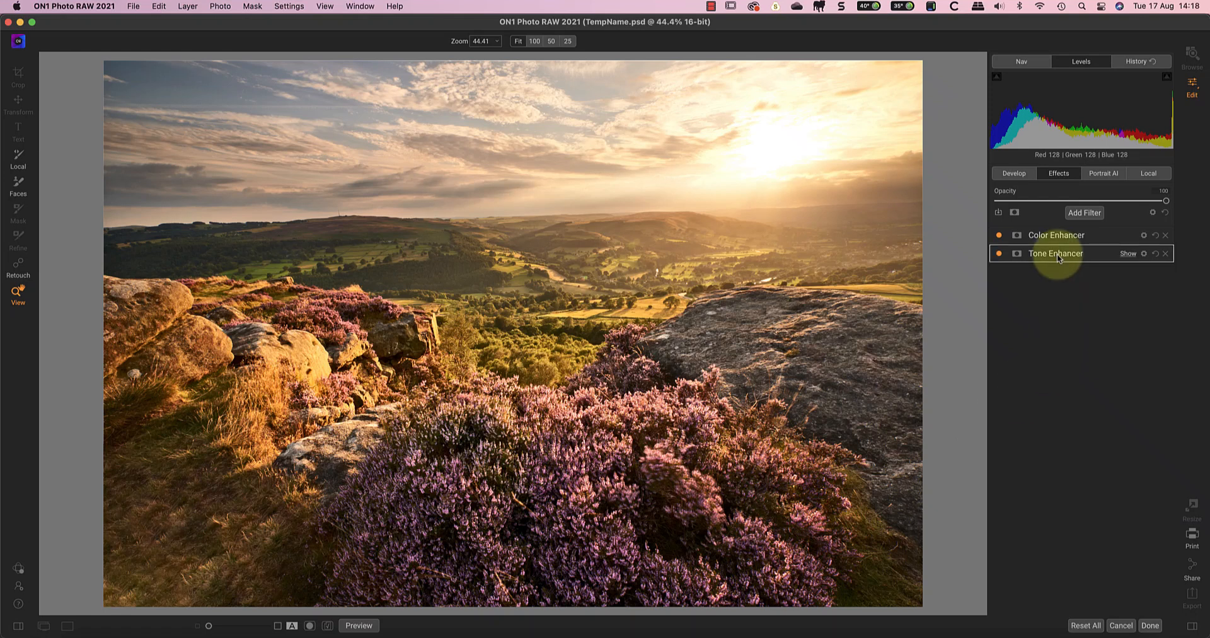
pyautogui.click(1055, 253)
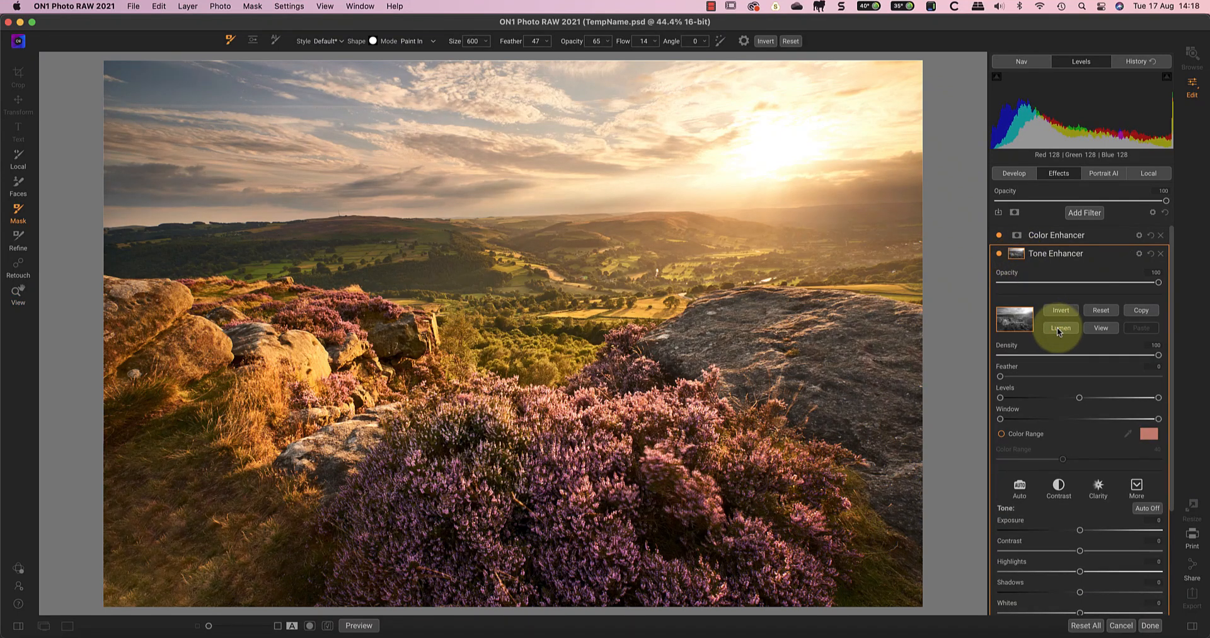
pyautogui.moveTo(964, 361)
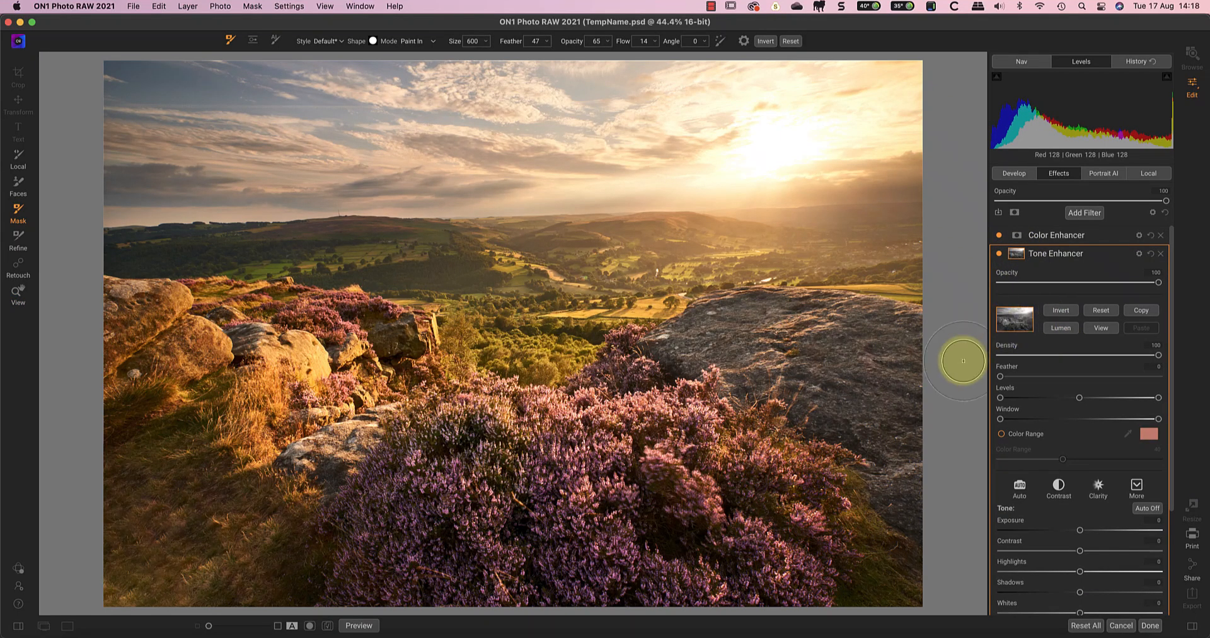
pyautogui.click(999, 255)
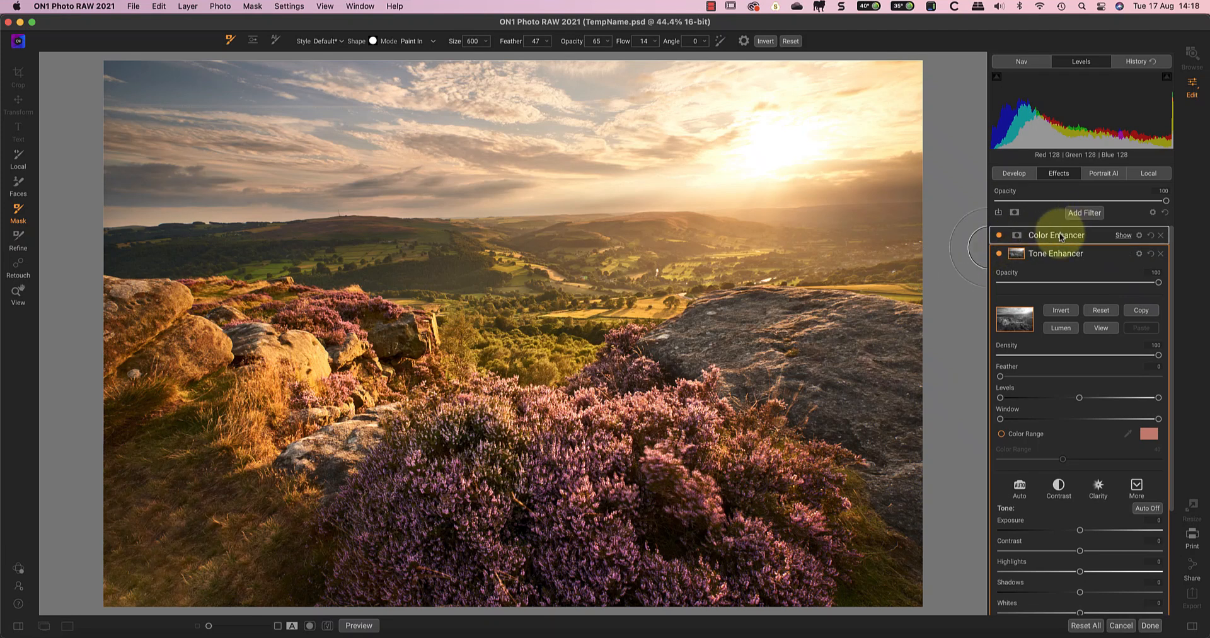
# Expand Color Enhancer and settle its Opacity at about 46.
pyautogui.click(1055, 235)
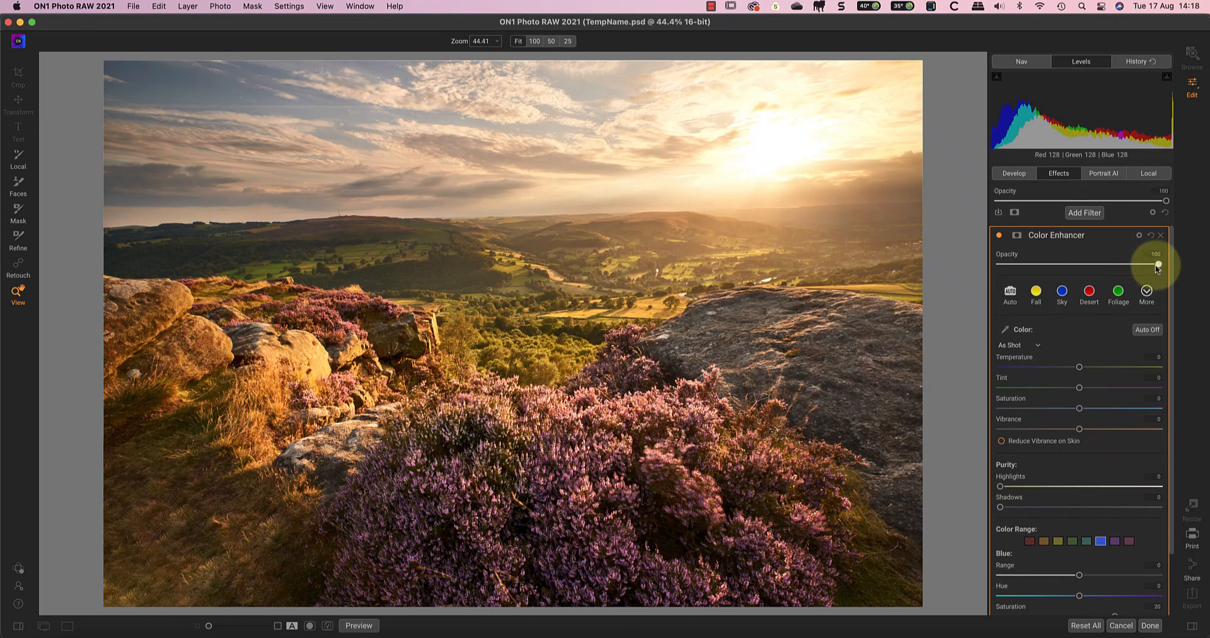
pyautogui.moveTo(1164, 265); pyautogui.dragTo(1074, 265)
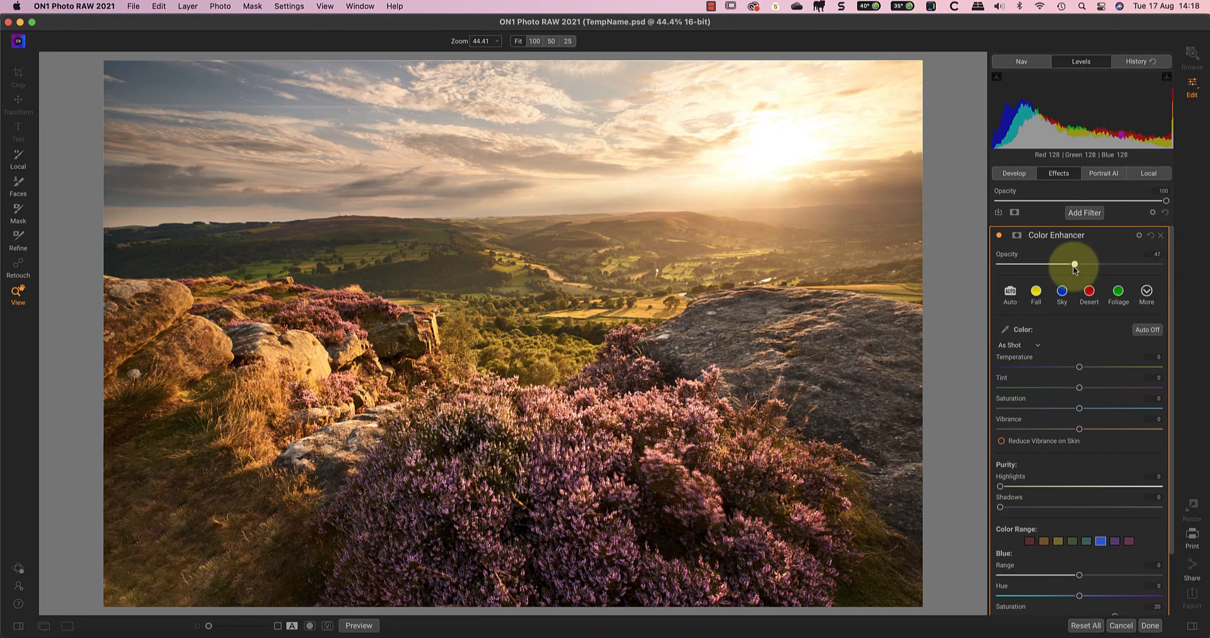
pyautogui.moveTo(1073, 264); pyautogui.dragTo(1085, 265)
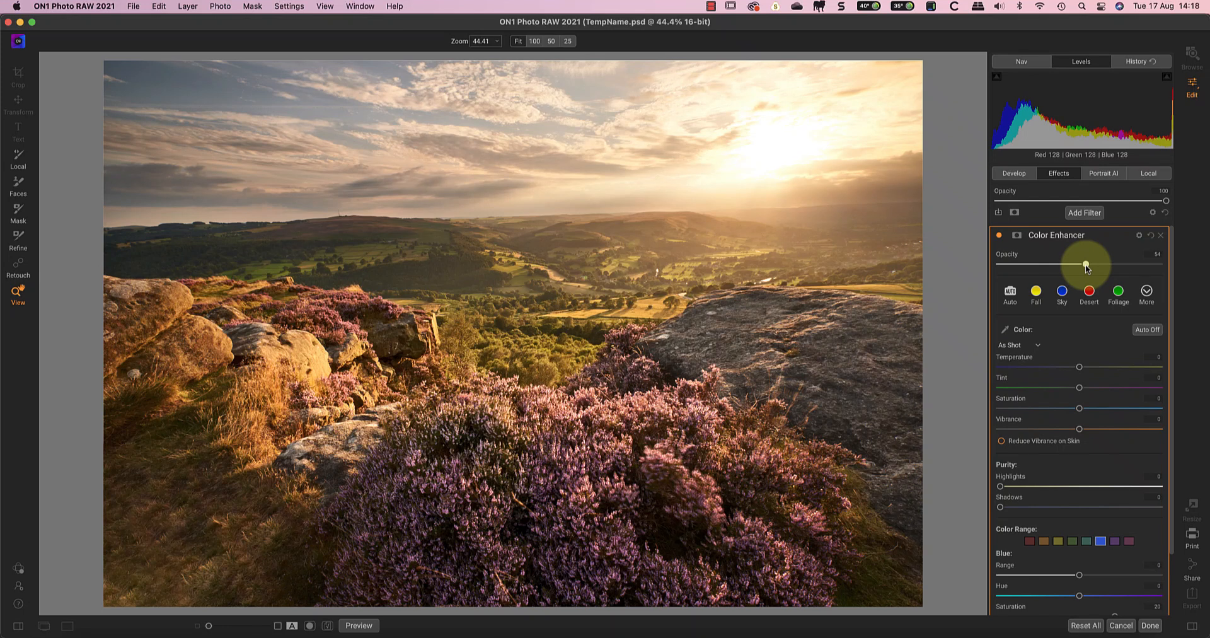
pyautogui.moveTo(1086, 265); pyautogui.dragTo(1073, 265)
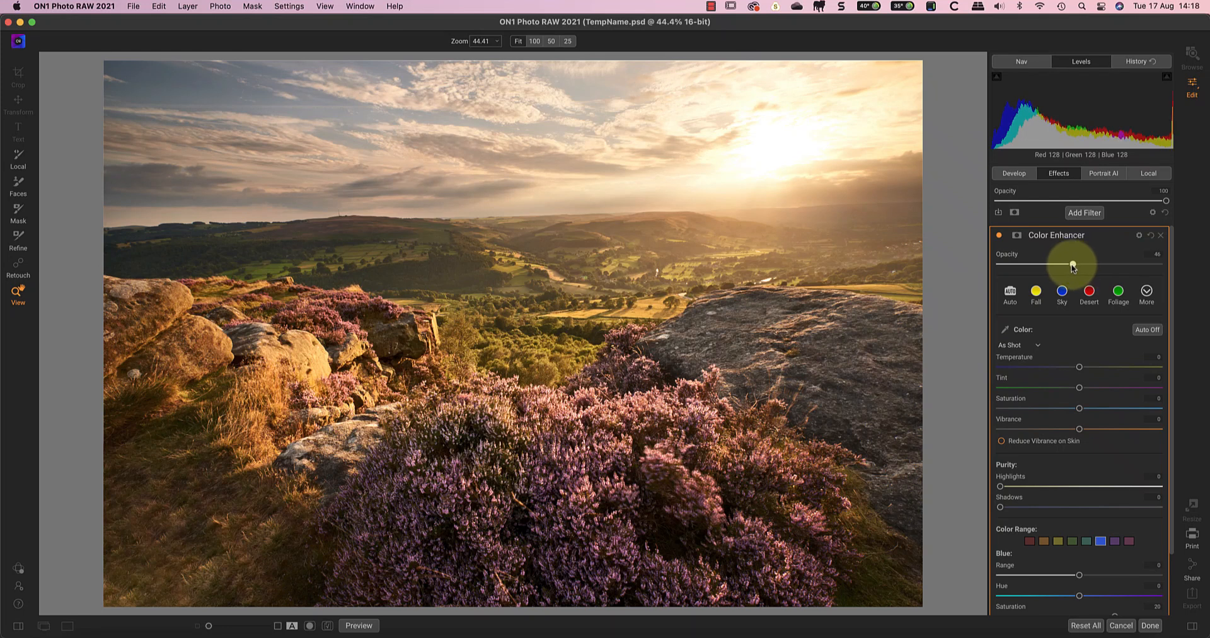
pyautogui.moveTo(1101, 213)
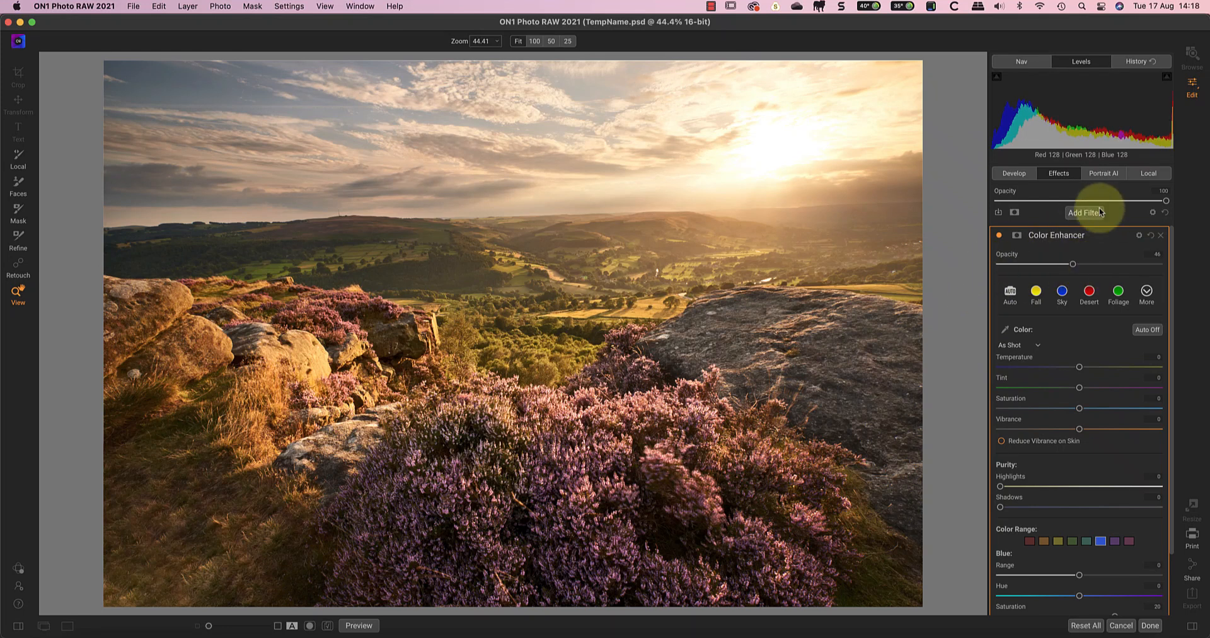
# Add a Glow filter from the filter list, with Amount about 47 and Halo 14.
pyautogui.click(1083, 212)
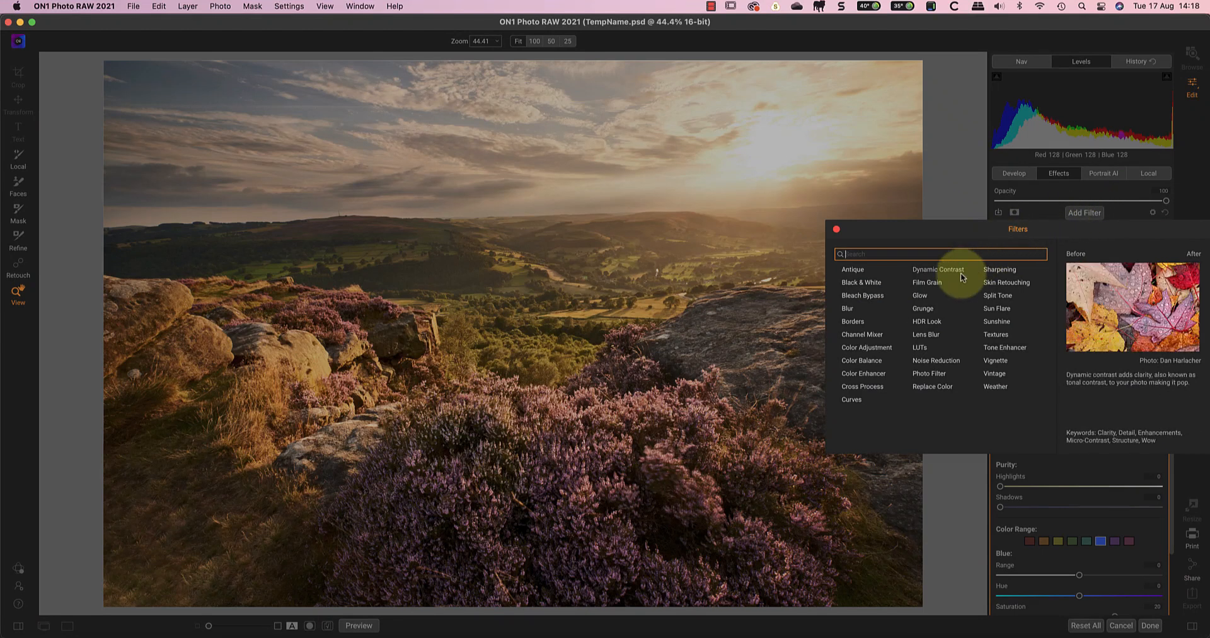
pyautogui.click(919, 295)
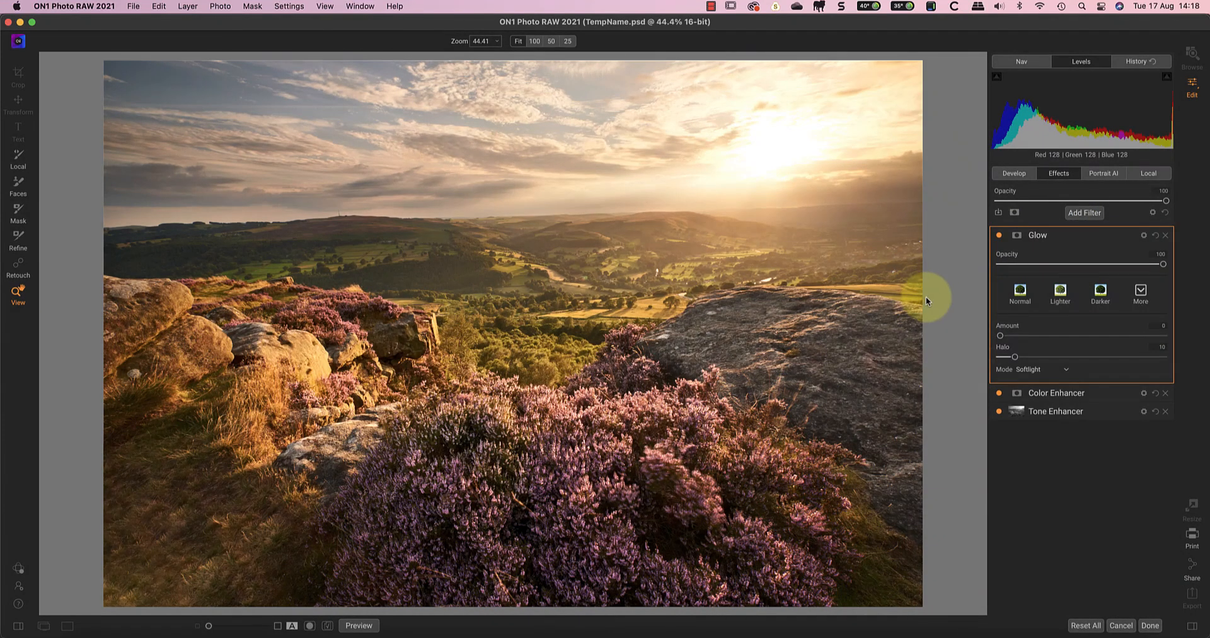
pyautogui.moveTo(1000, 335); pyautogui.dragTo(1044, 336)
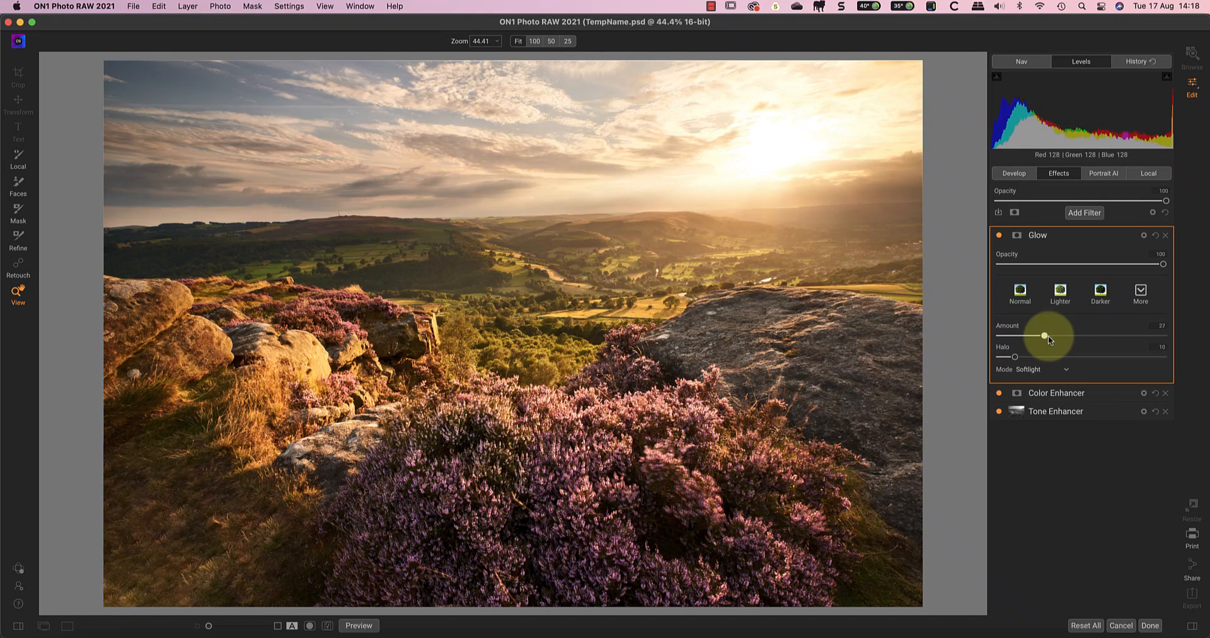
pyautogui.moveTo(1043, 335); pyautogui.dragTo(1070, 335)
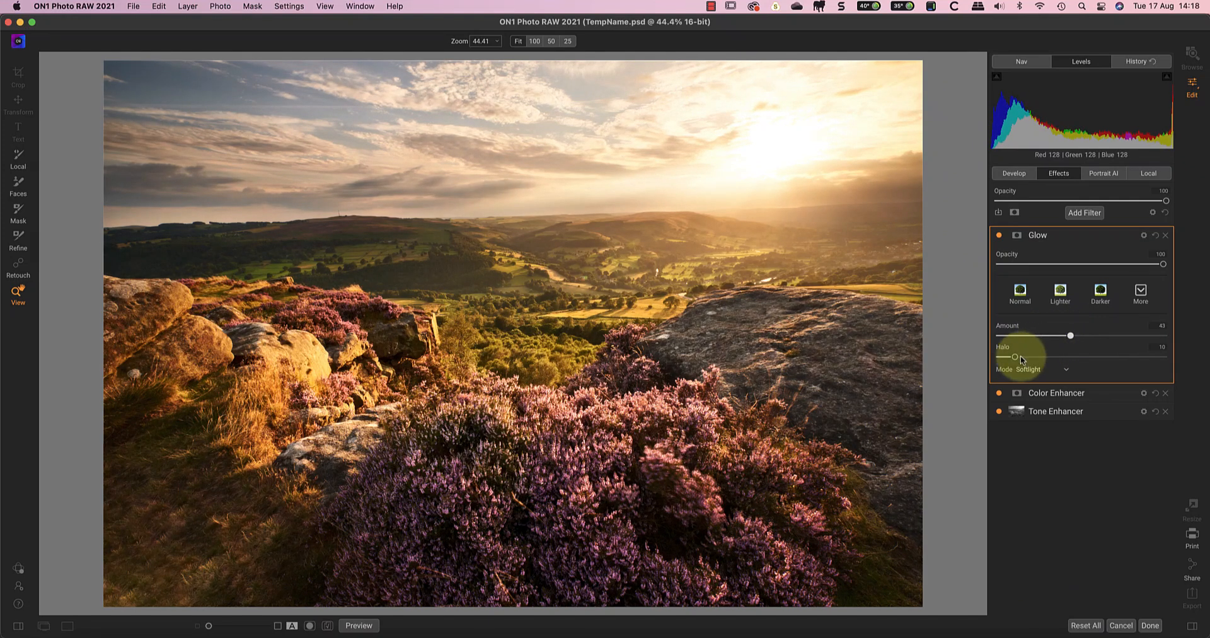
pyautogui.moveTo(1069, 335); pyautogui.dragTo(1080, 335)
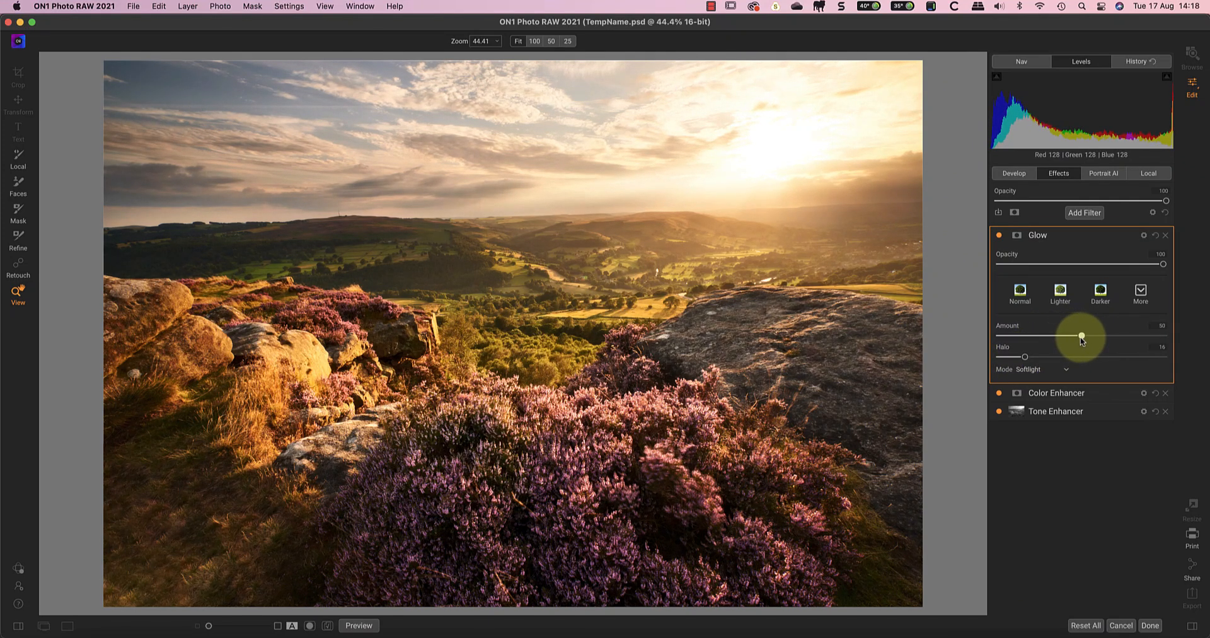
pyautogui.moveTo(1082, 335); pyautogui.dragTo(1077, 336)
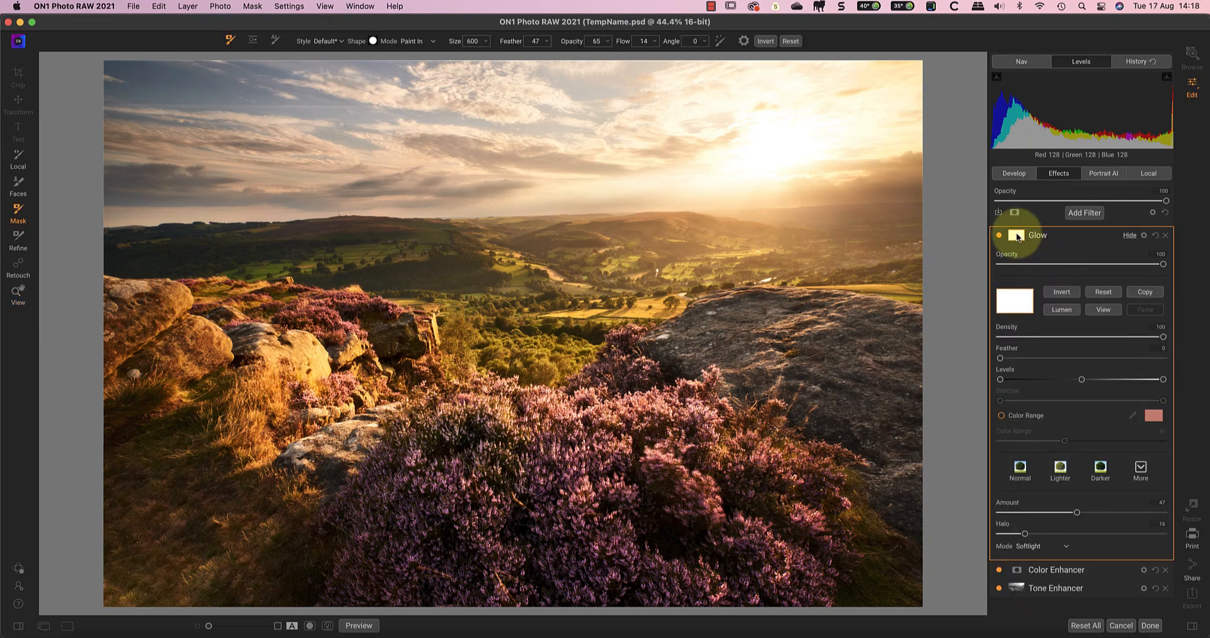
# Create a Lumen luminosity mask on Glow and pull its levels toward the highlights.
pyautogui.click(1061, 309)
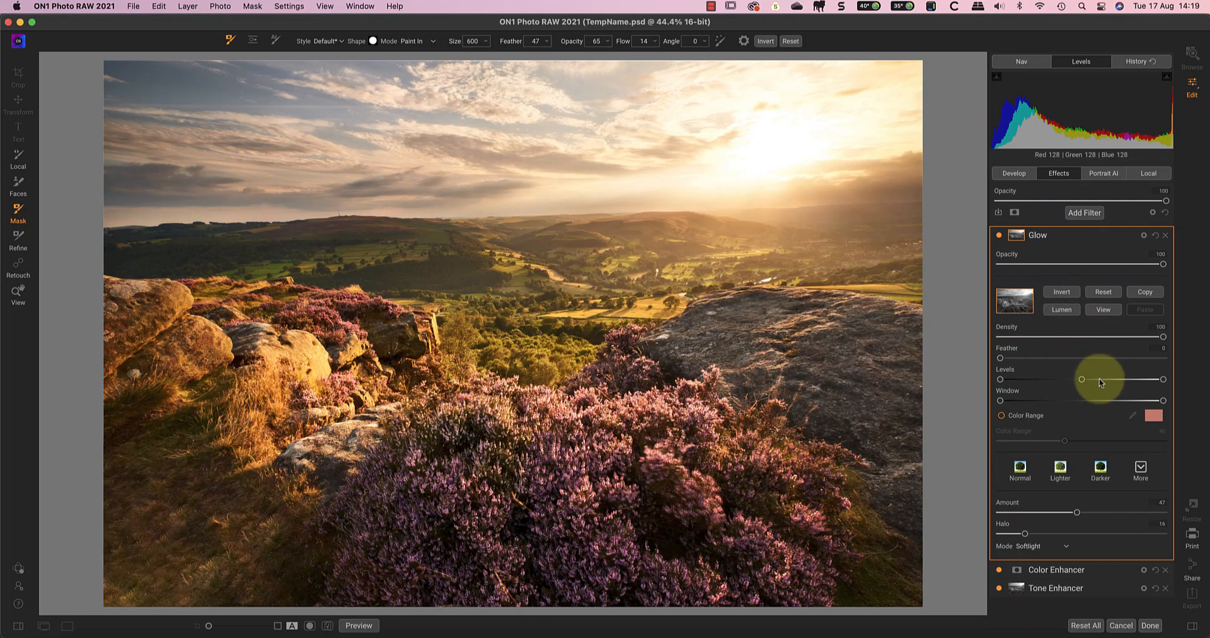
pyautogui.moveTo(1080, 380); pyautogui.dragTo(1145, 381)
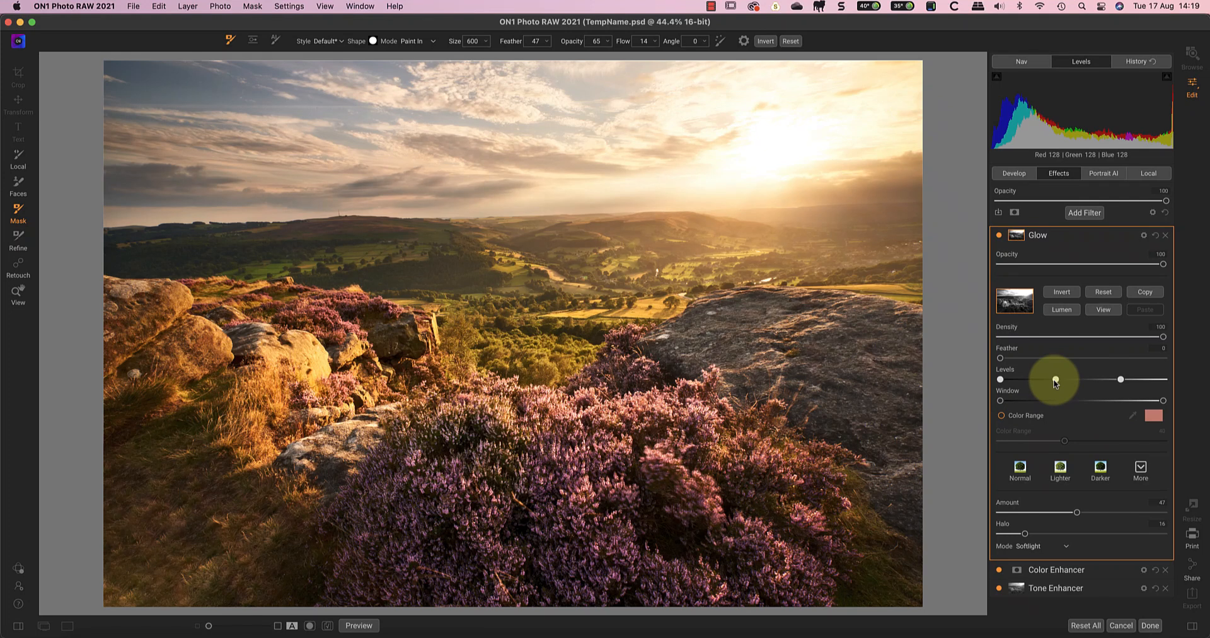
pyautogui.click(416, 40)
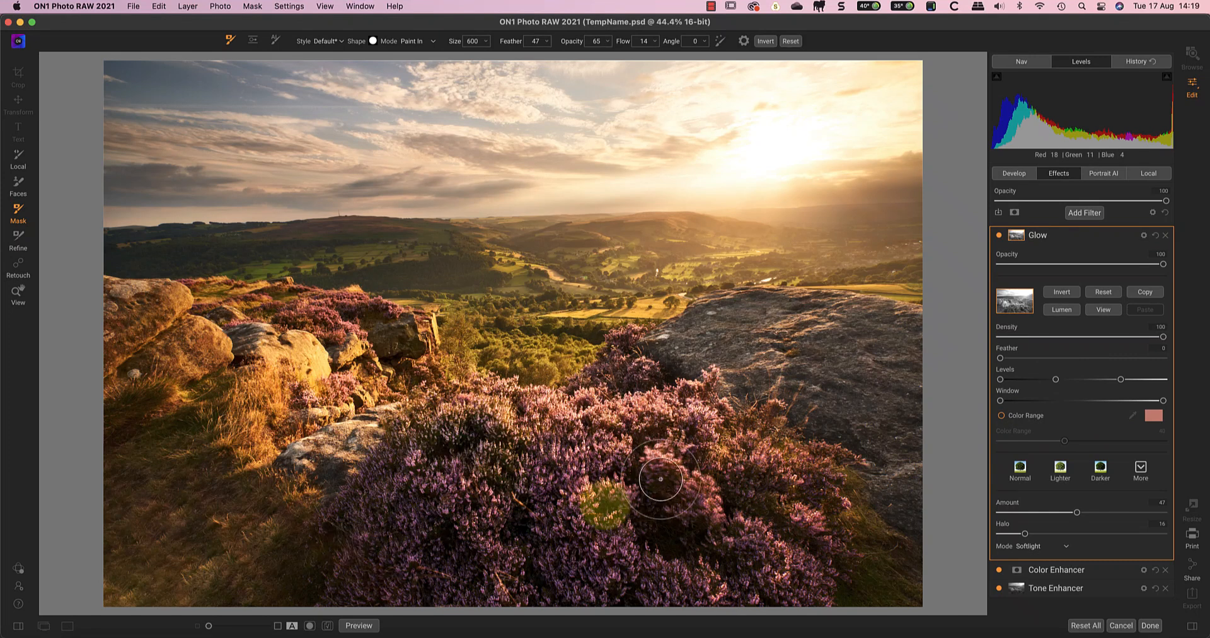
# Brush Glow into the lower-centre heather and the heather beside the rock.
pyautogui.moveTo(661, 479); pyautogui.dragTo(528, 595)
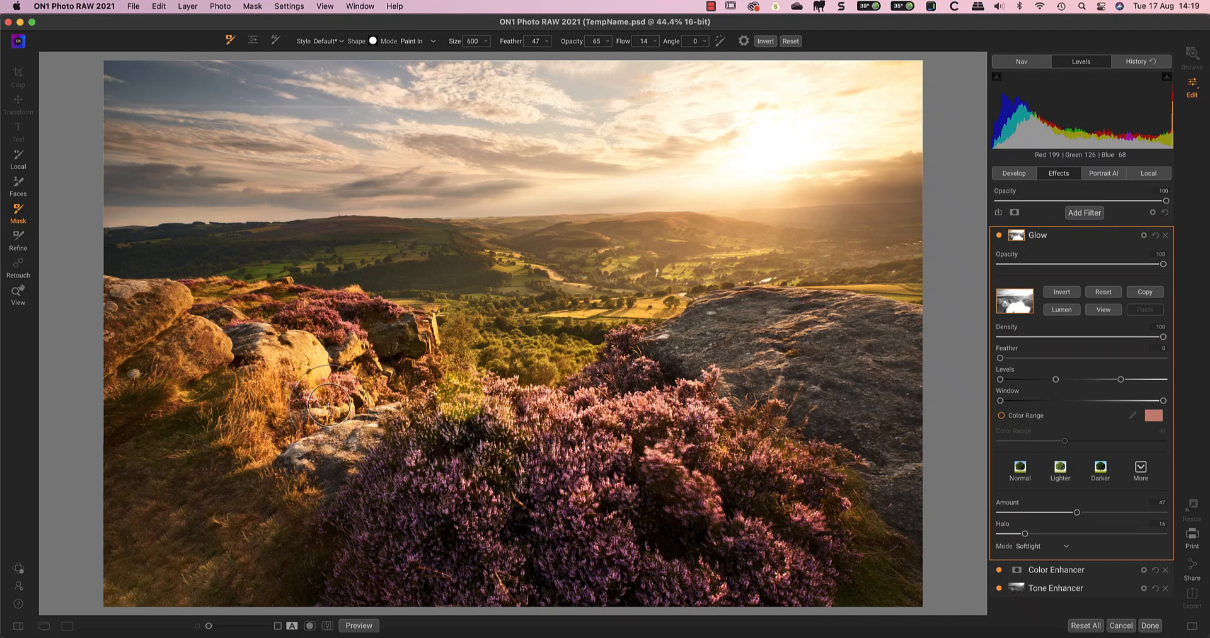
pyautogui.moveTo(329, 405); pyautogui.dragTo(677, 399)
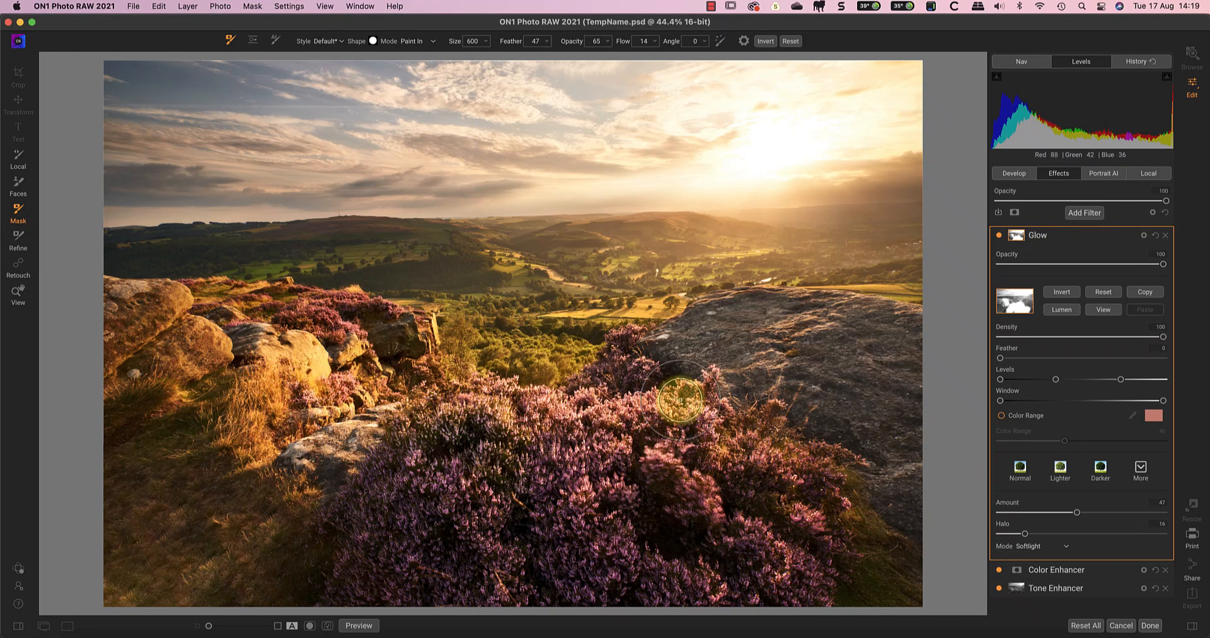